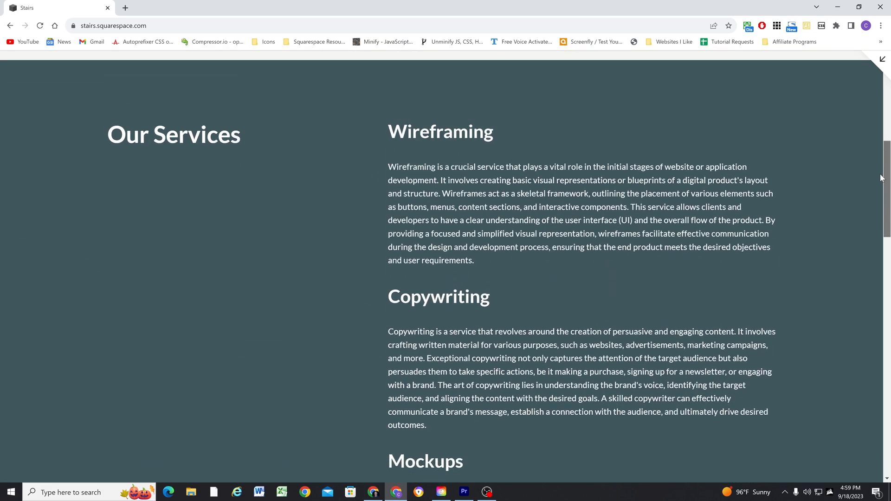
Step: Scroll the Sticky Block Demo preview down to the bottom section below the red square
scroll(down, 3)
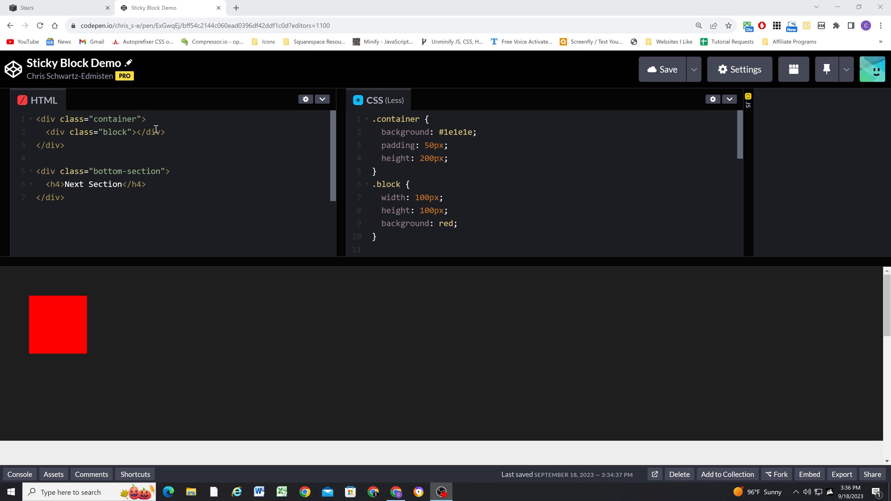
mouse_move(402, 122)
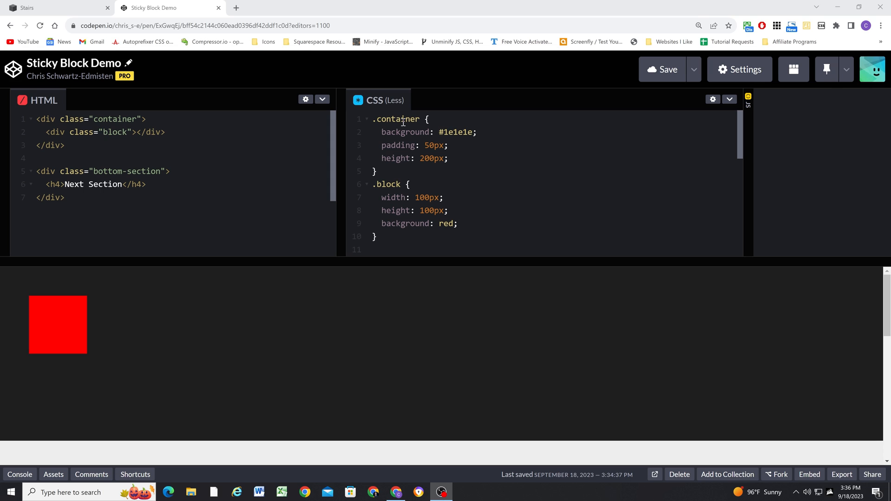
mouse_move(439, 144)
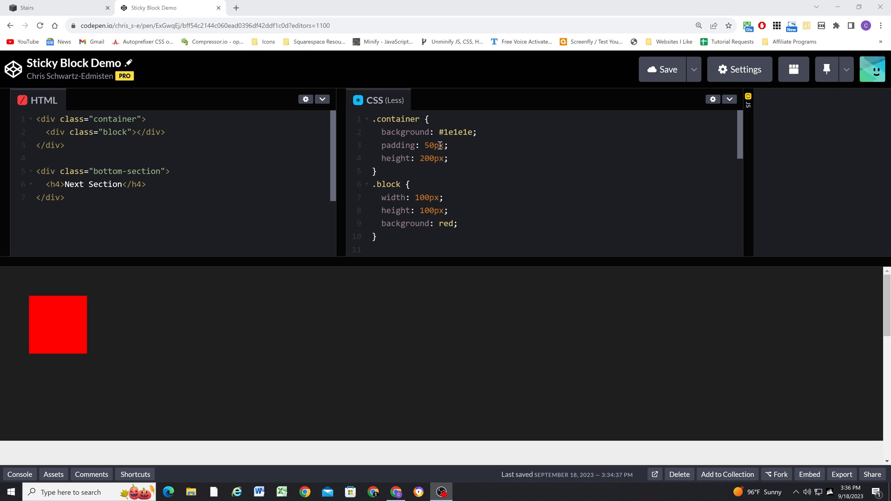
mouse_move(23, 276)
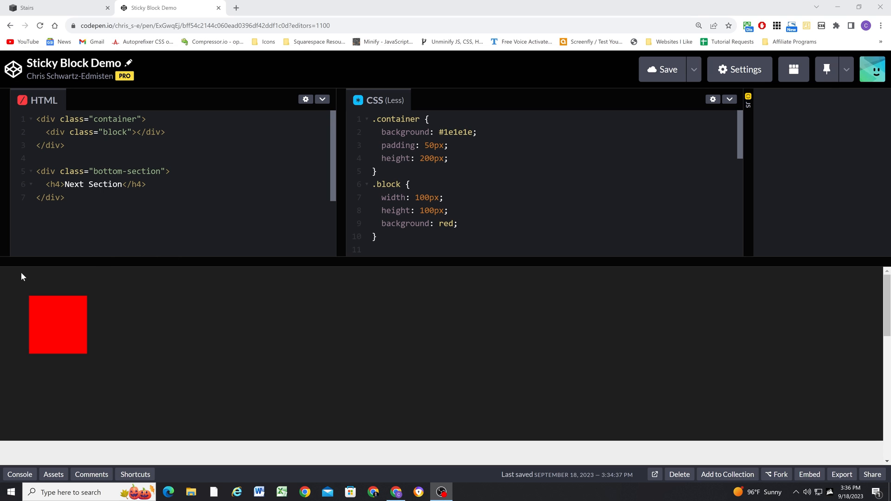
mouse_move(166, 282)
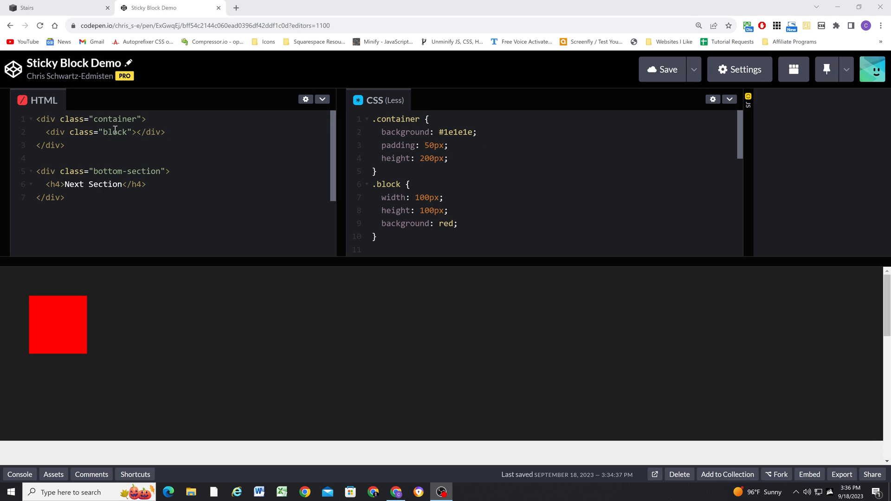
mouse_move(386, 183)
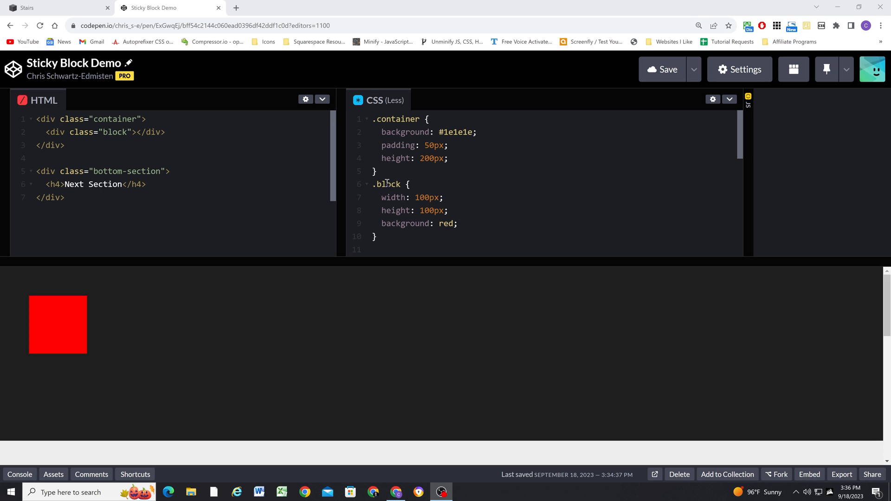
mouse_move(401, 196)
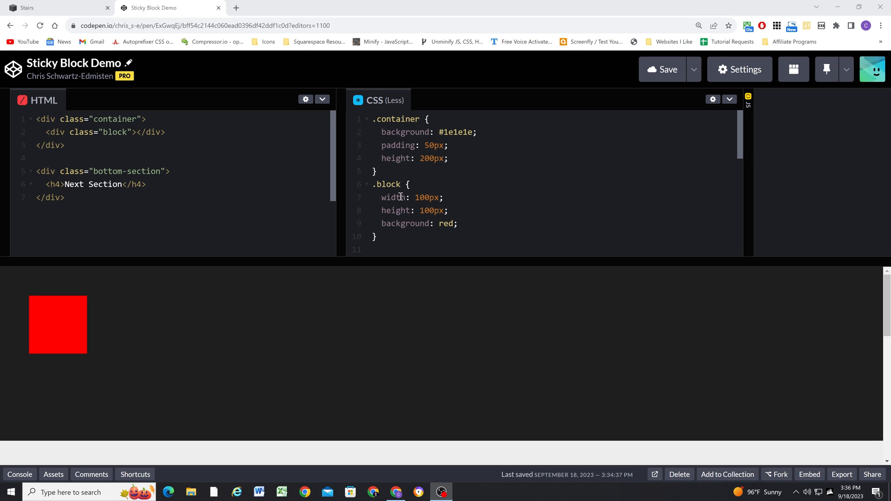
mouse_move(435, 210)
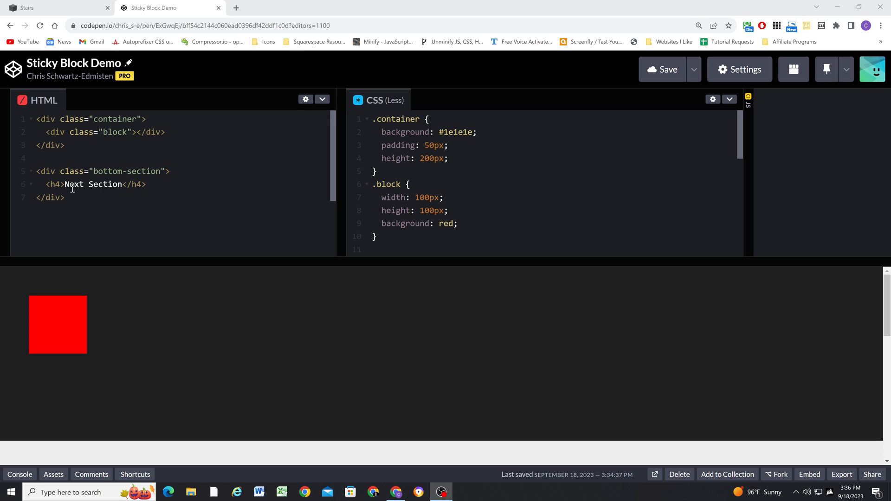
mouse_move(188, 336)
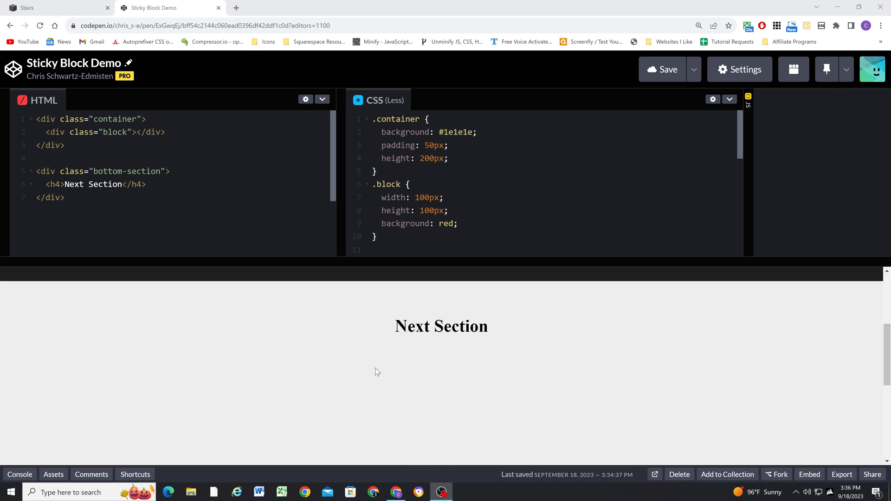
scroll(down, 3)
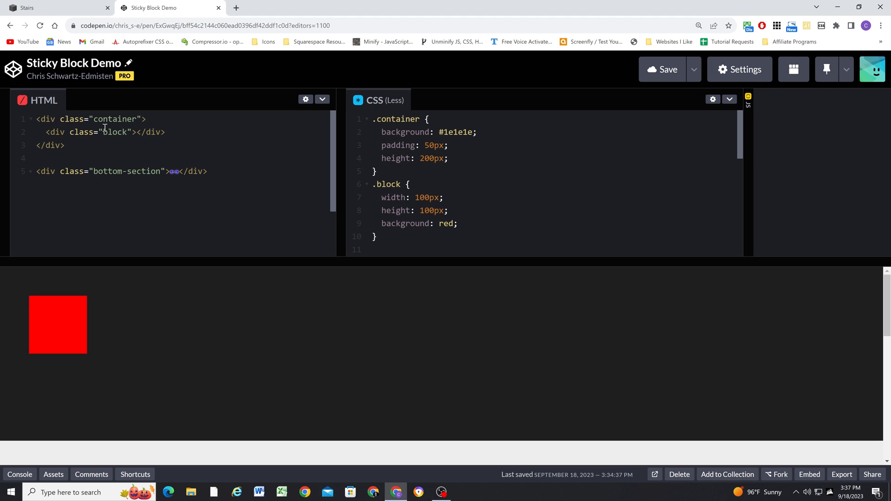
triple_click(103, 132)
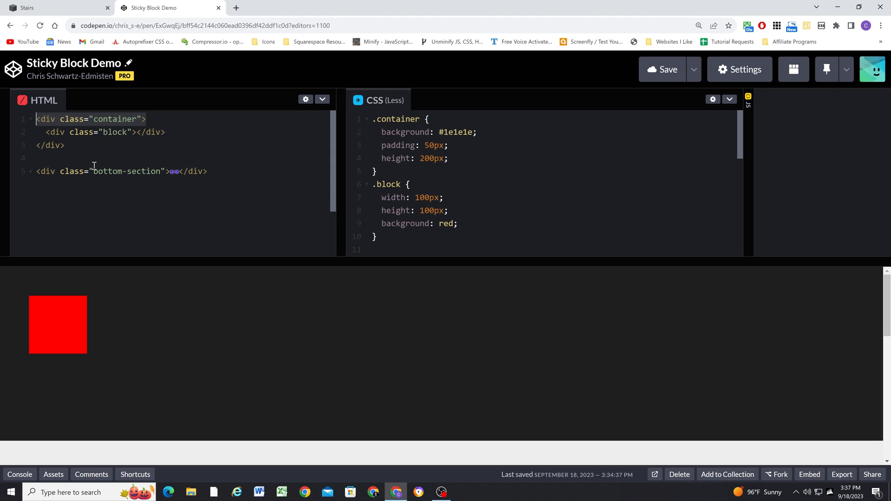
click(165, 132)
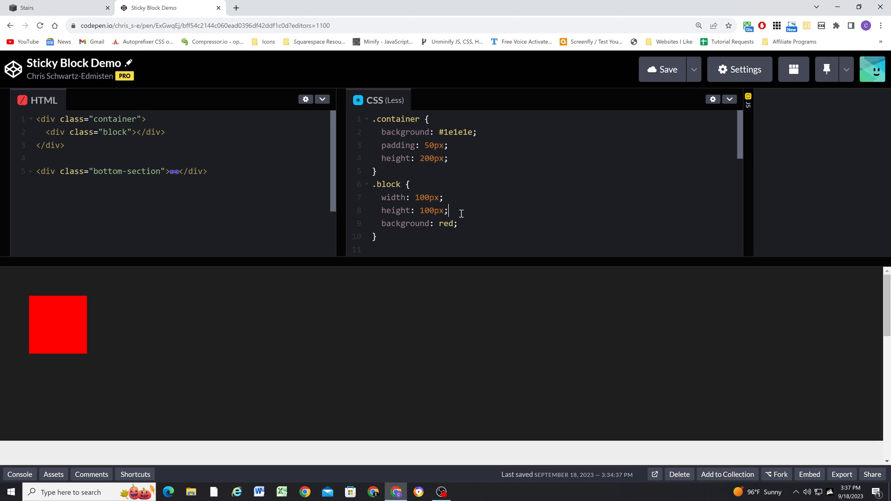
mouse_move(61, 384)
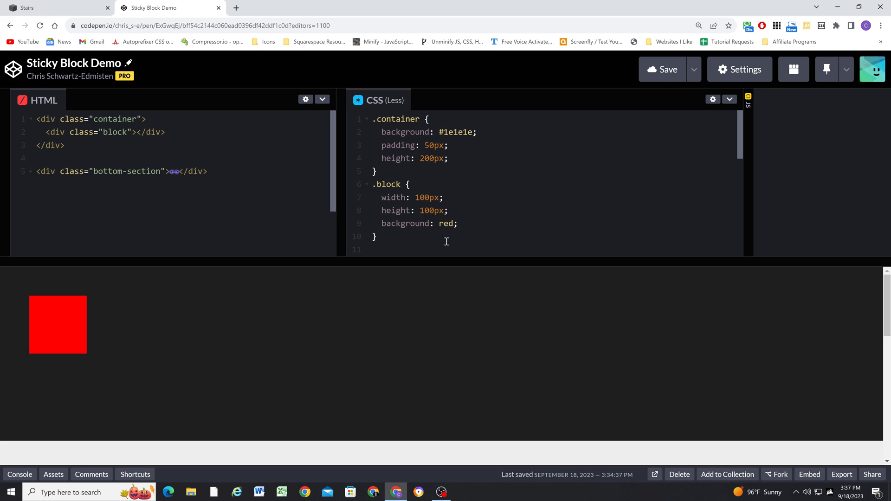
Step: Add position: sticky and top: 0 to the .block rule and scroll-test the pinned red square
text(p)
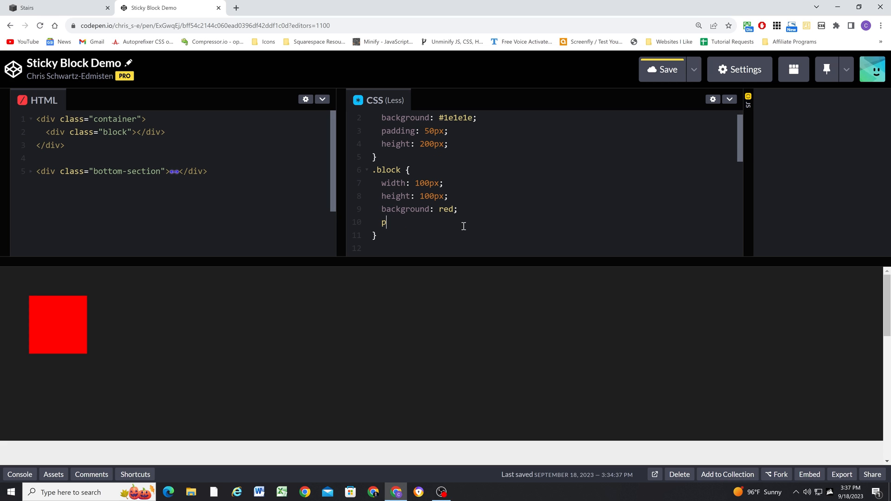
text(osition: stick)
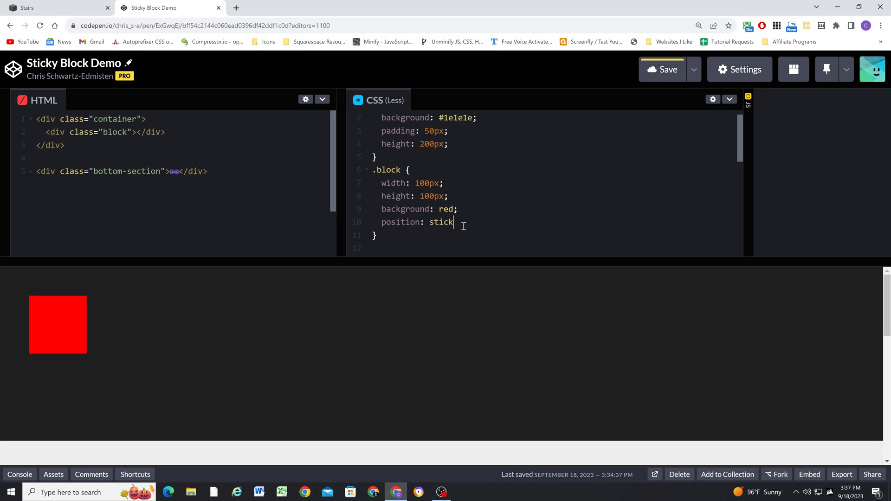
text(y;)
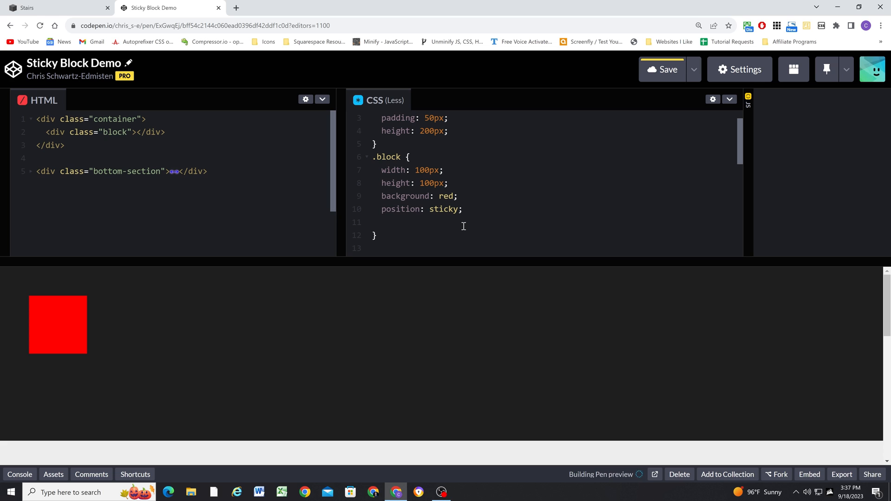
text(top: 0)
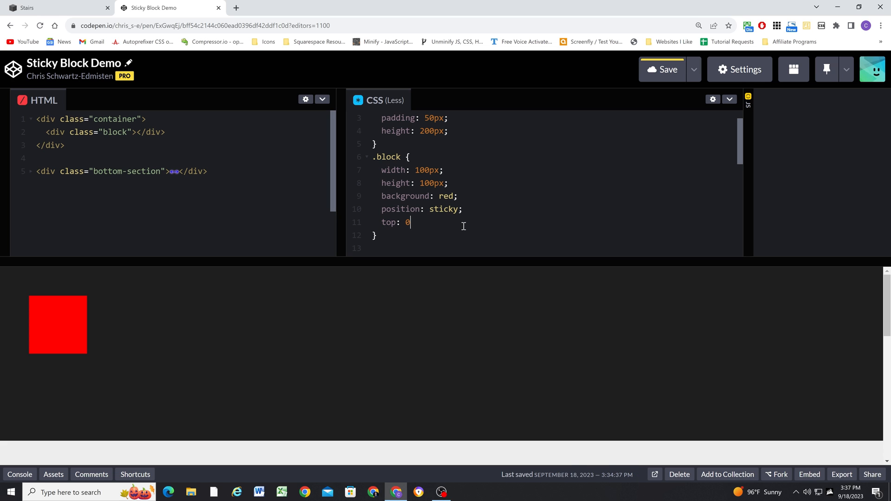
text(;)
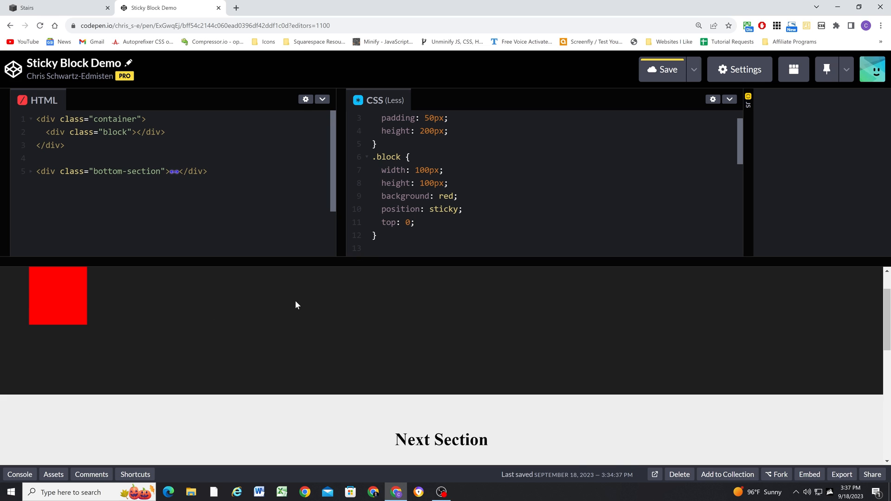
scroll(down, 3)
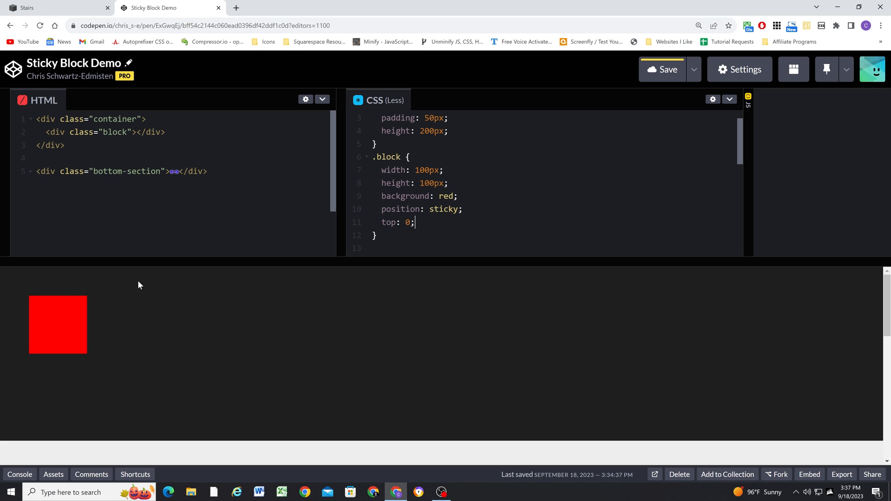
scroll(down, 3)
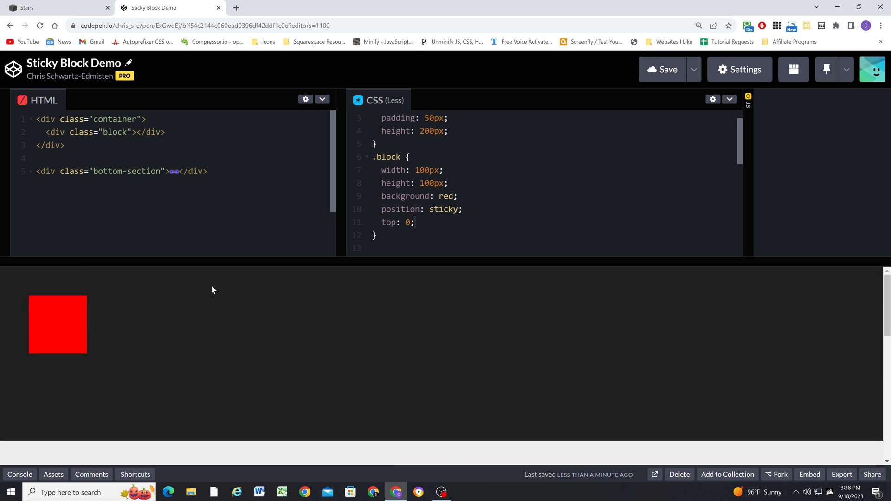
scroll(down, 3)
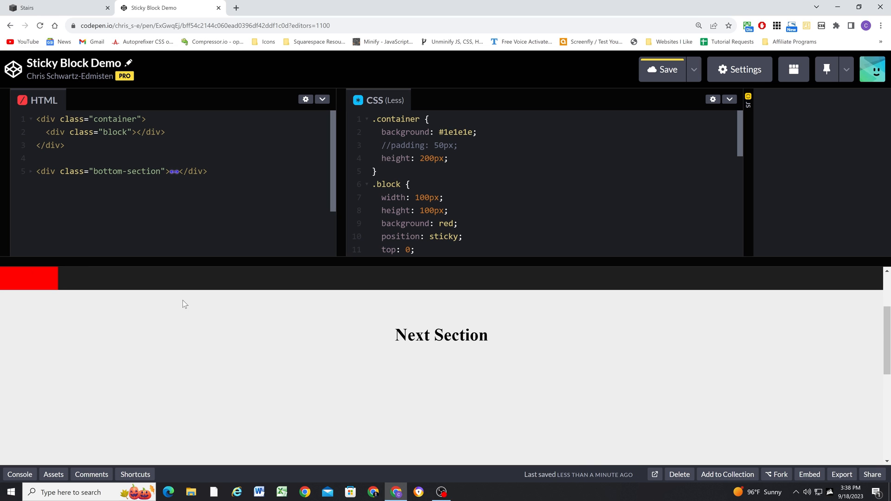
scroll(down, 3)
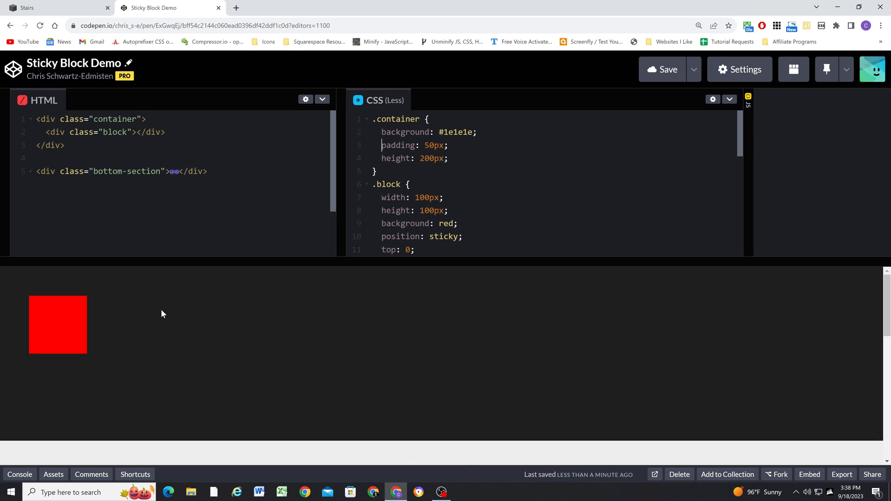
Step: Change the .block top offset to 50px, test it, and return to the Squarespace Custom CSS tab
scroll(down, 3)
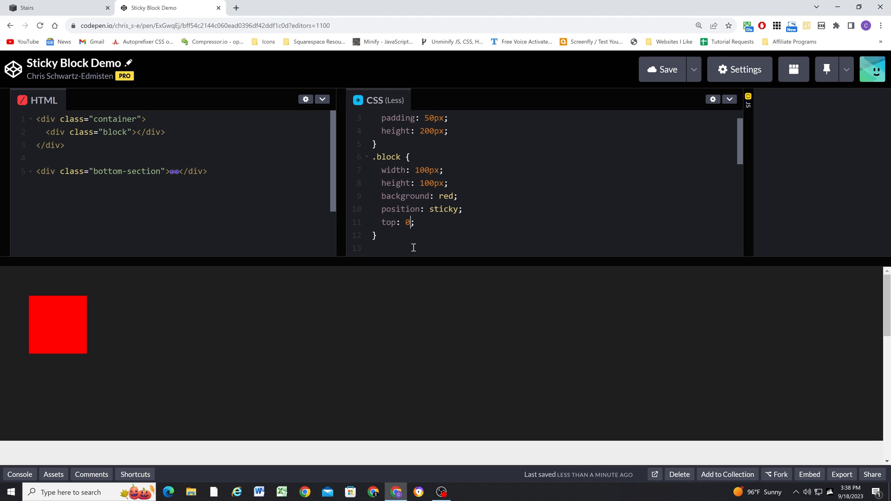
text(5)
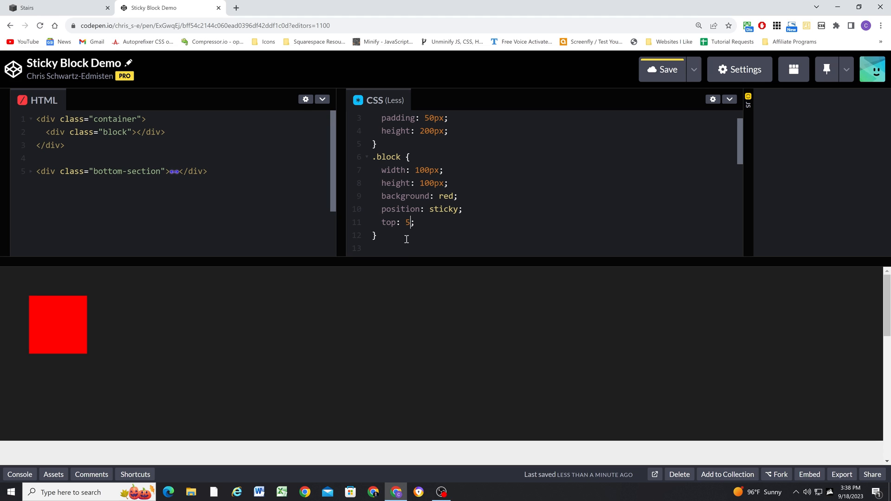
text(0px)
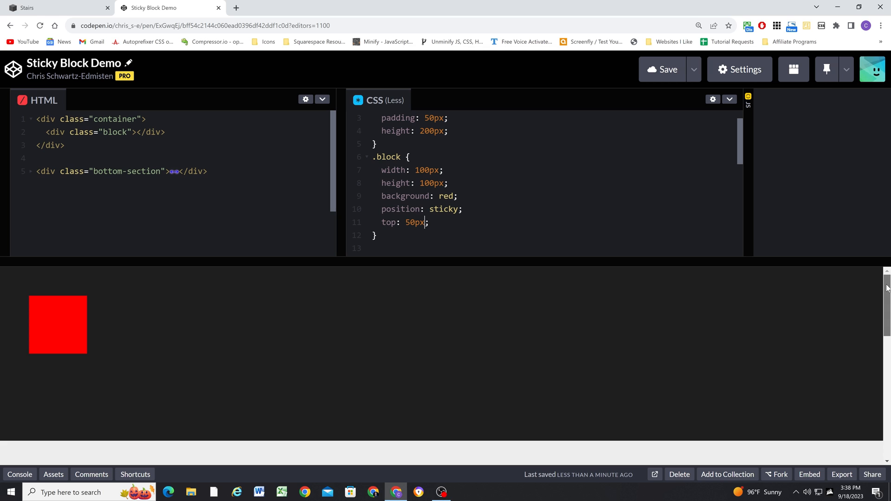
scroll(down, 3)
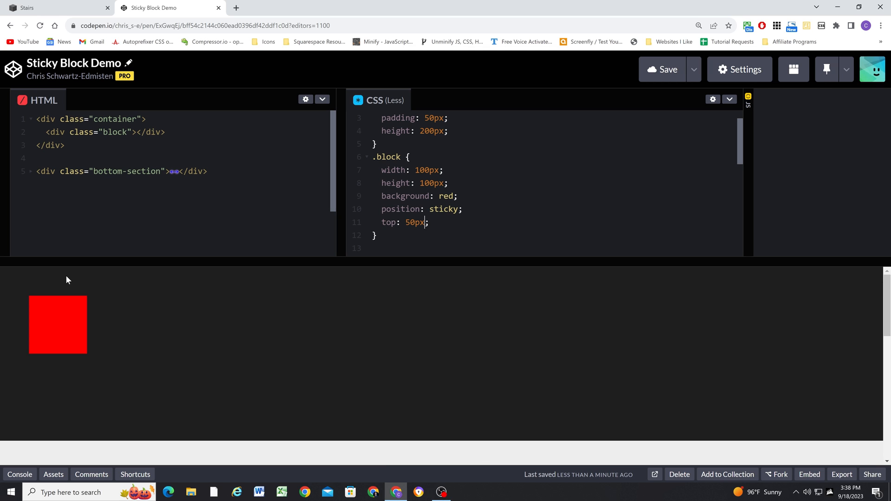
mouse_move(842, 329)
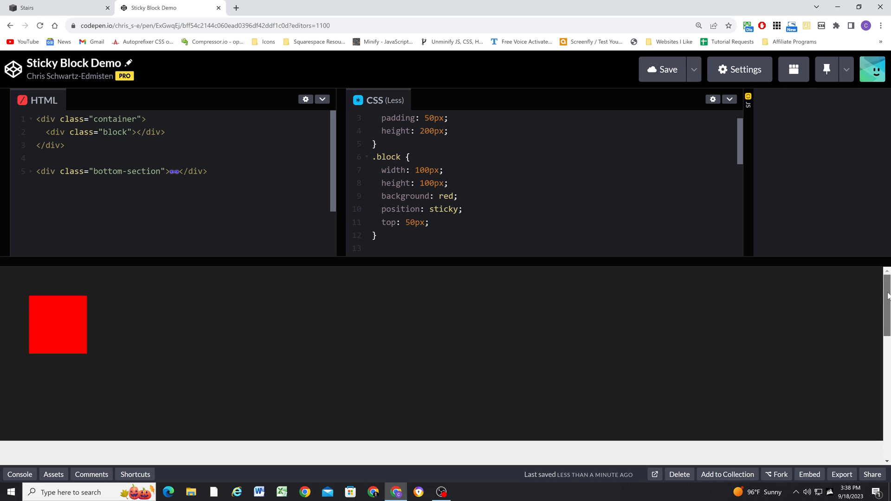
scroll(down, 3)
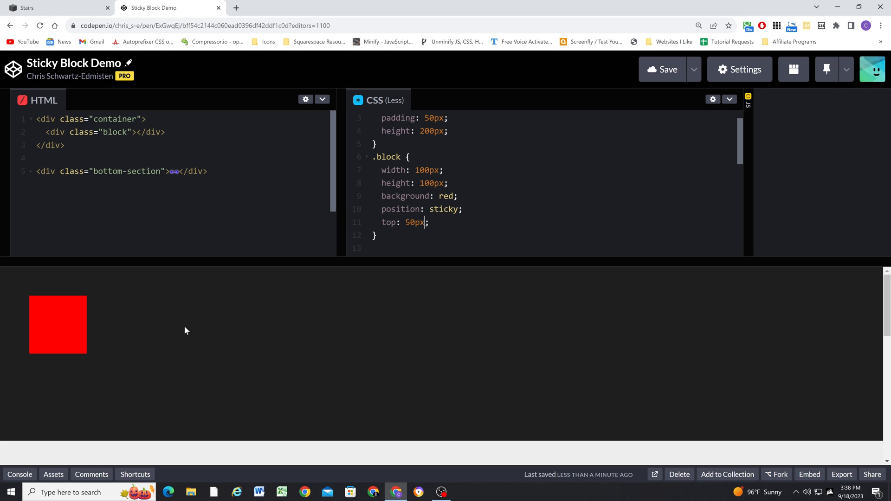
click(165, 132)
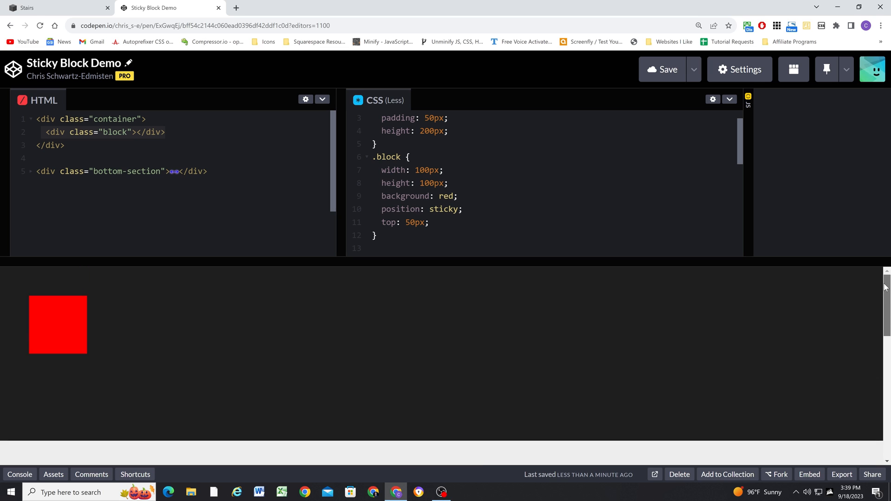
click(54, 8)
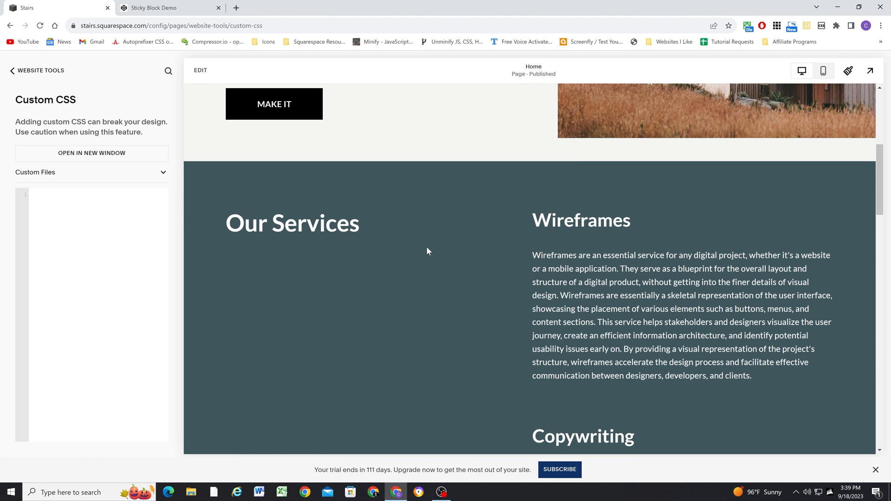
mouse_move(358, 201)
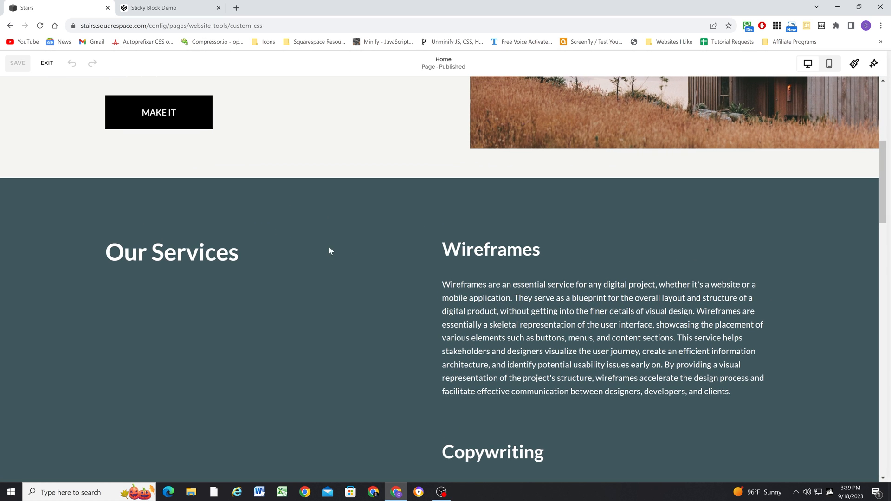
click(171, 253)
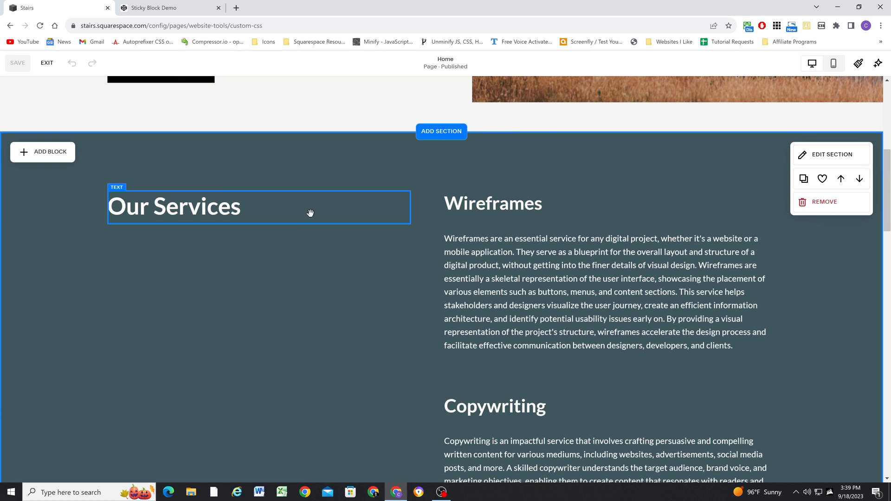
click(174, 206)
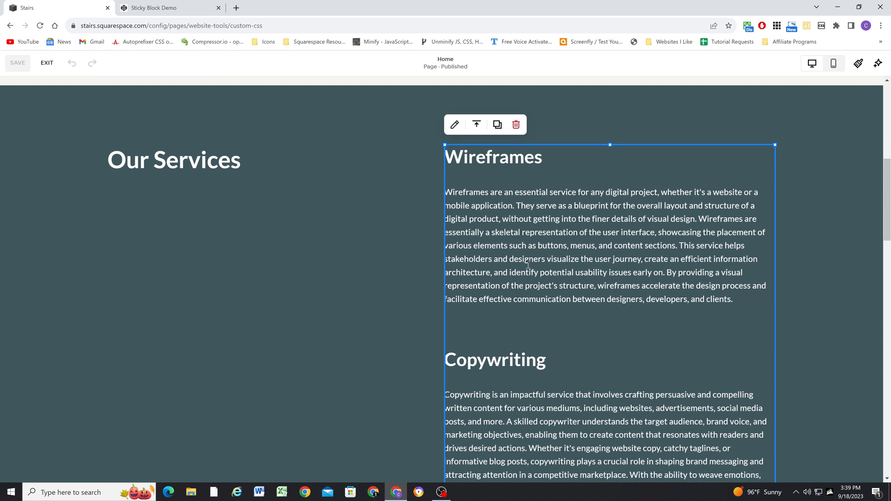
scroll(down, 3)
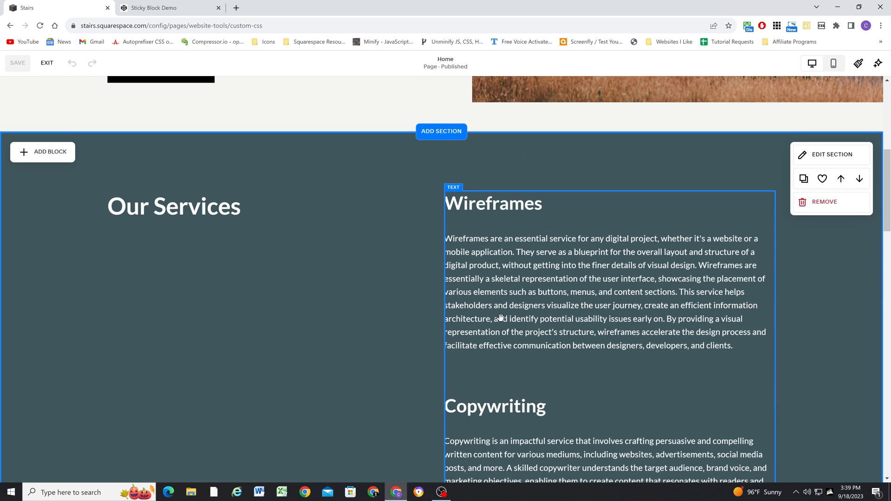
scroll(down, 3)
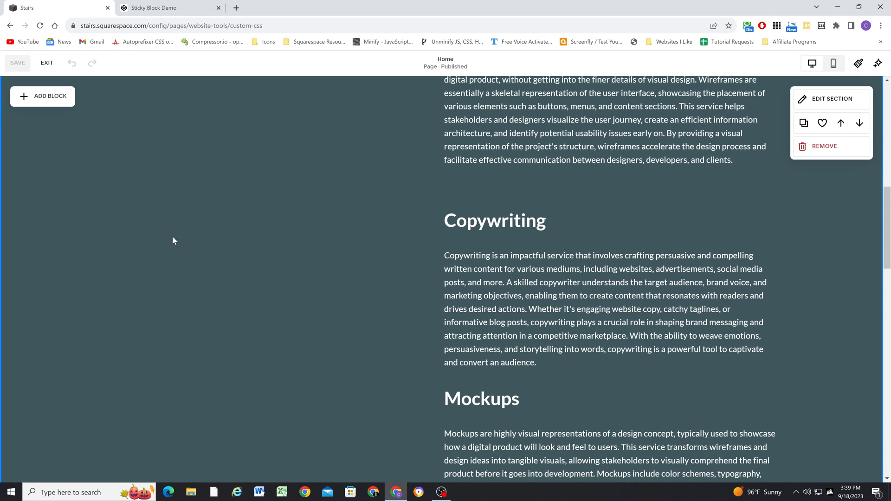
scroll(down, 3)
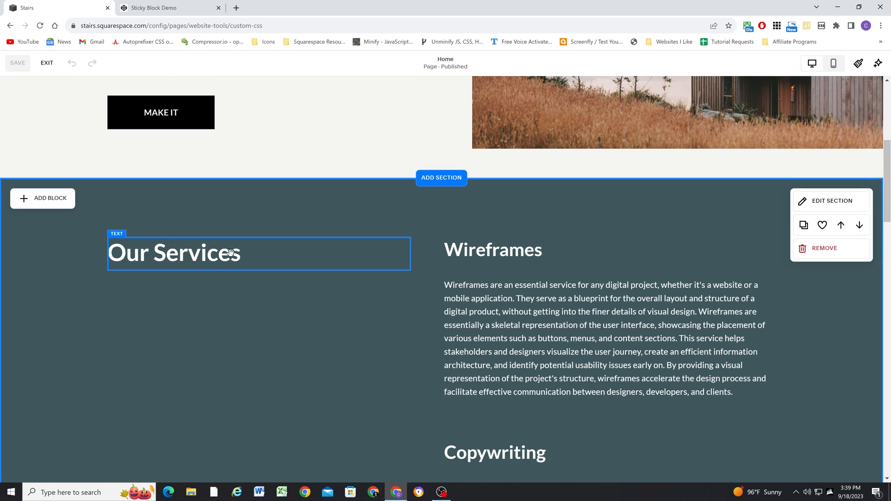
scroll(down, 3)
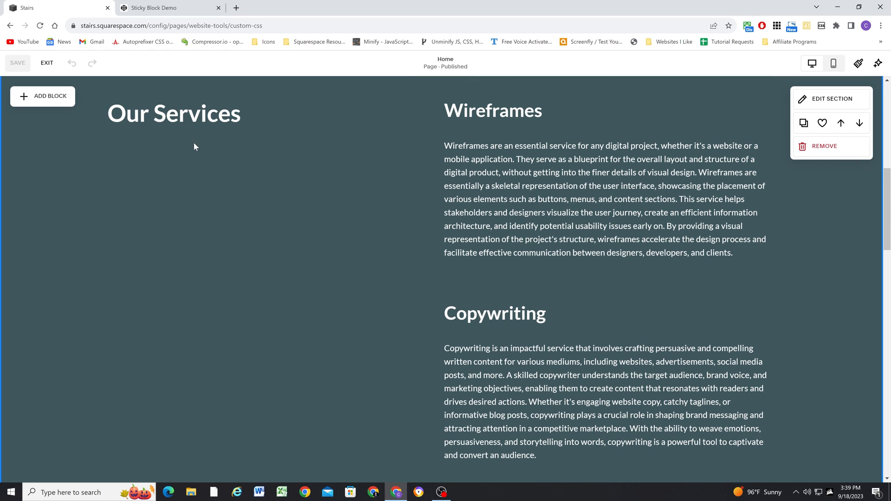
scroll(down, 3)
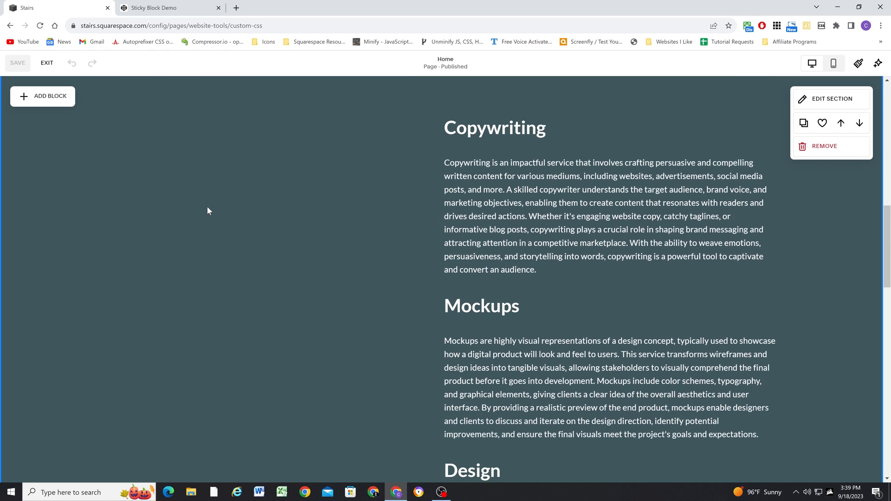
scroll(down, 3)
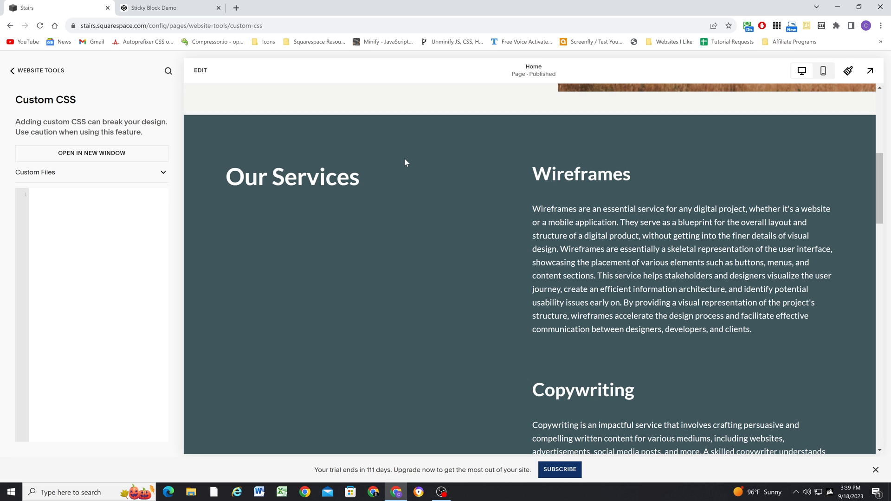
key(F12)
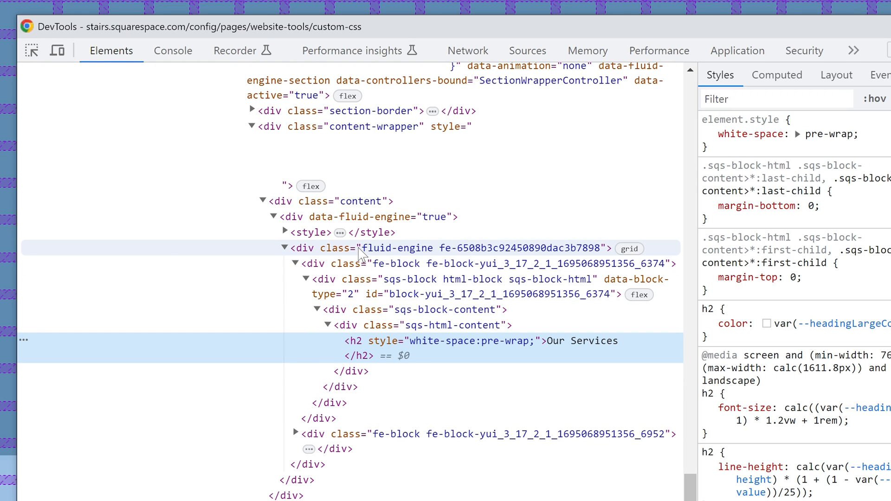
click(283, 248)
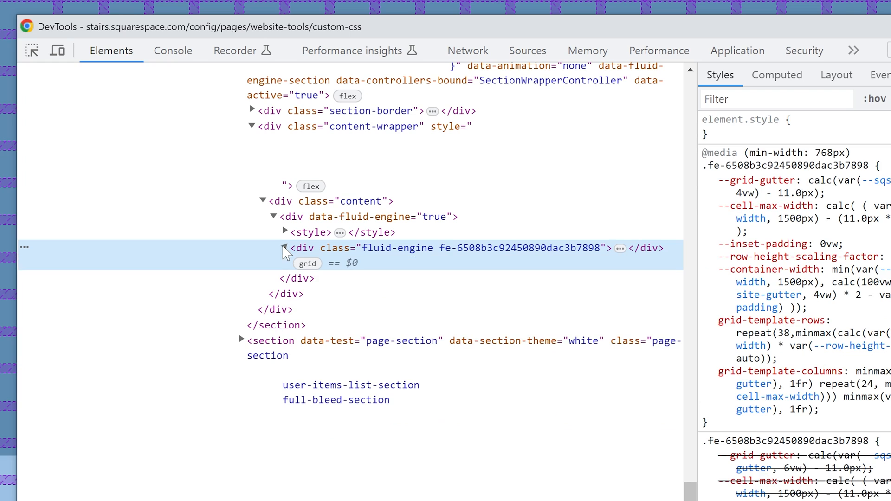
click(285, 248)
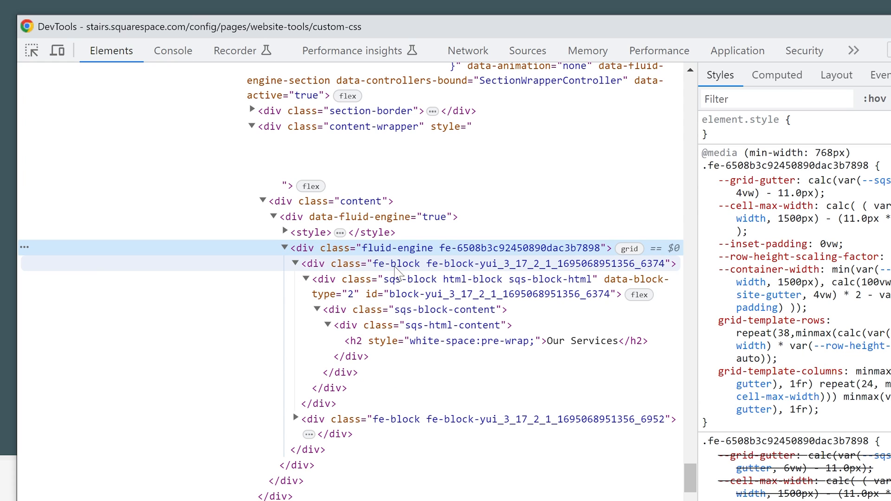
click(295, 264)
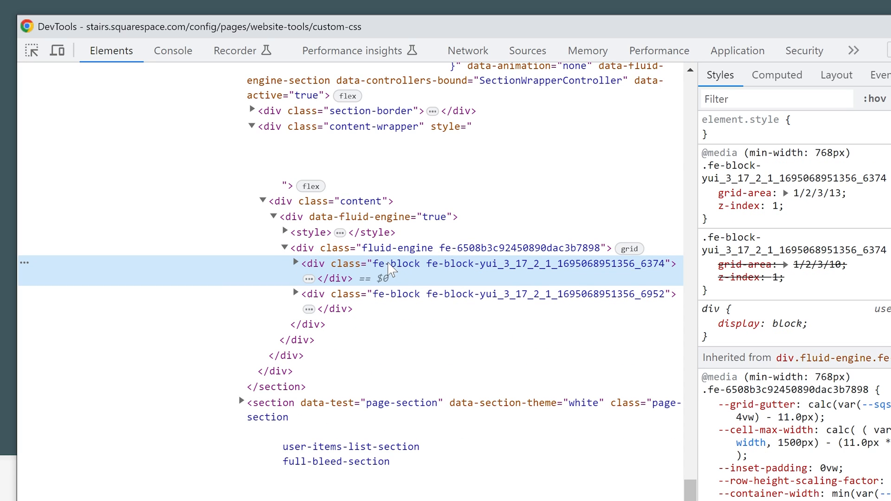
mouse_move(389, 272)
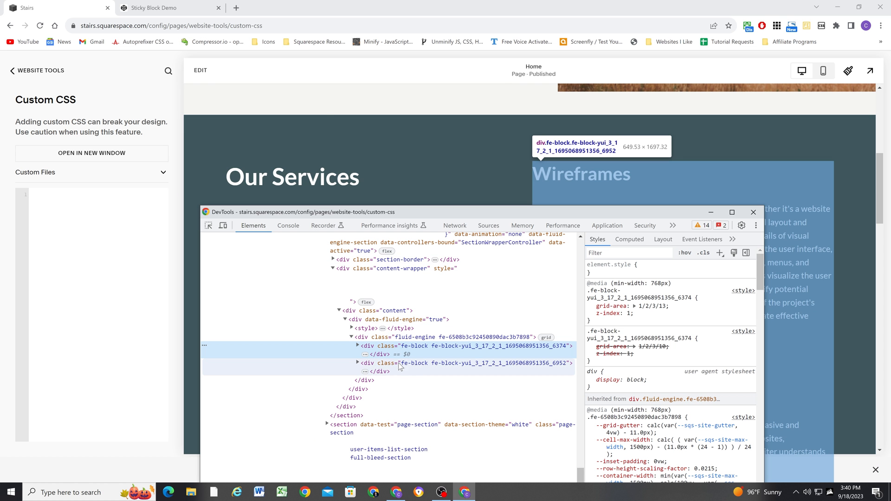
mouse_move(407, 368)
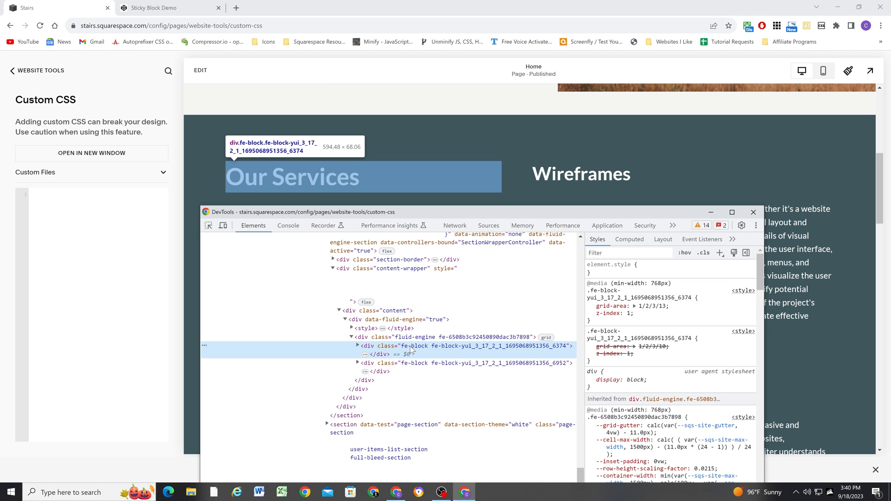
click(159, 7)
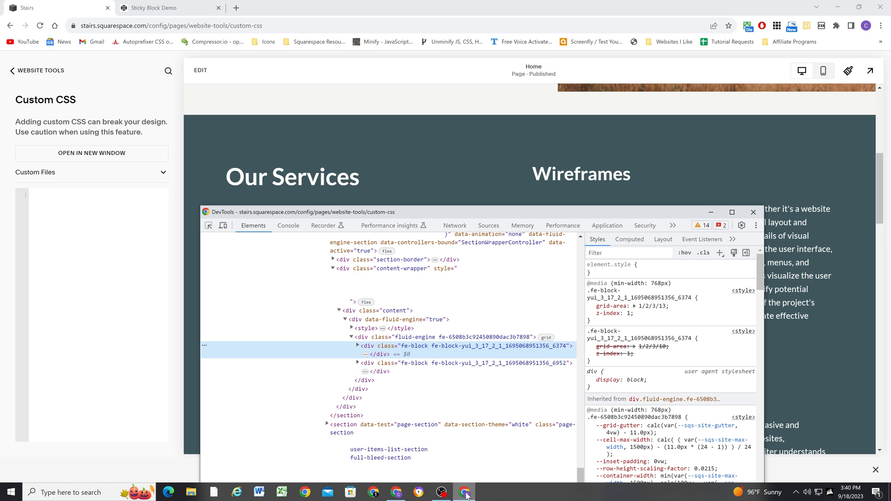
click(731, 212)
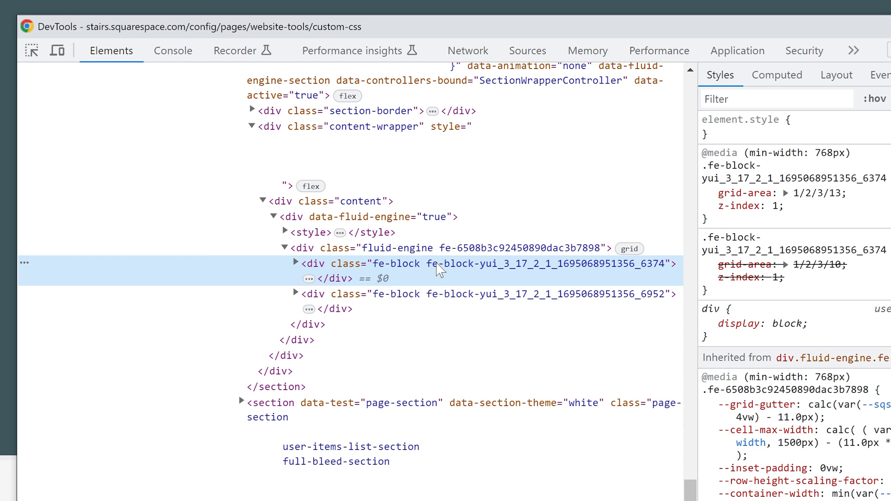
mouse_move(460, 269)
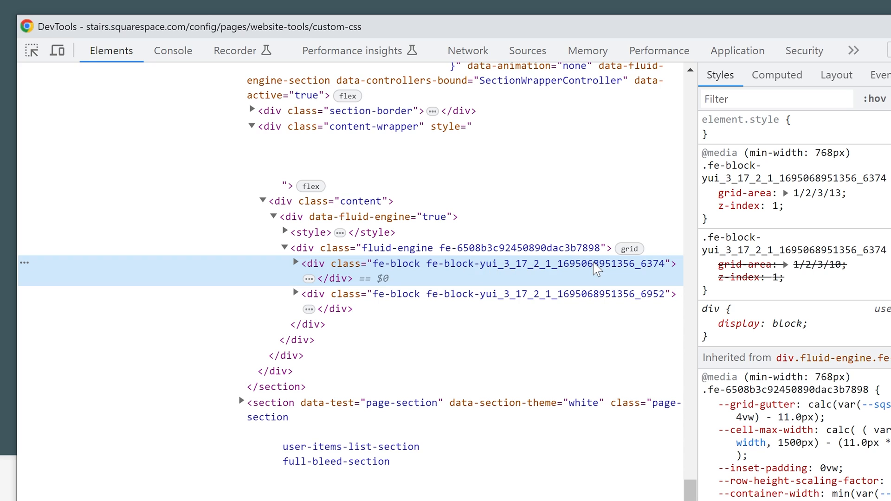
mouse_move(449, 273)
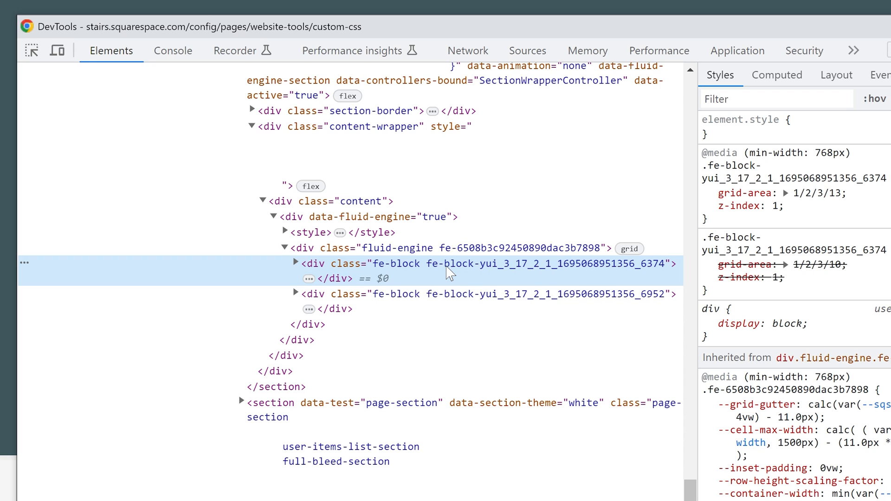
click(295, 263)
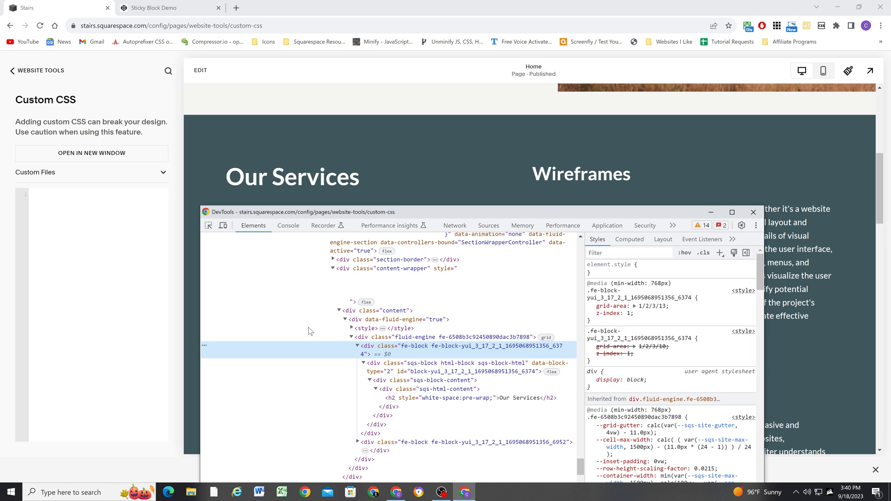
click(753, 212)
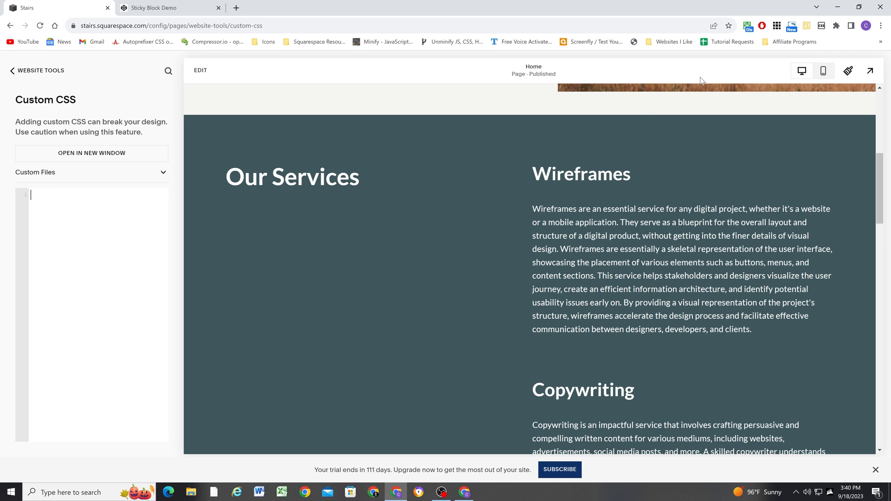
click(821, 26)
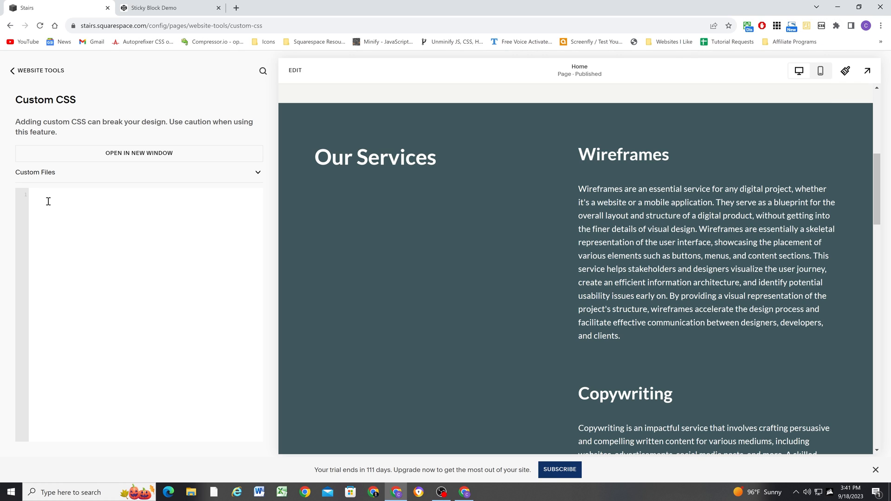
text(.)
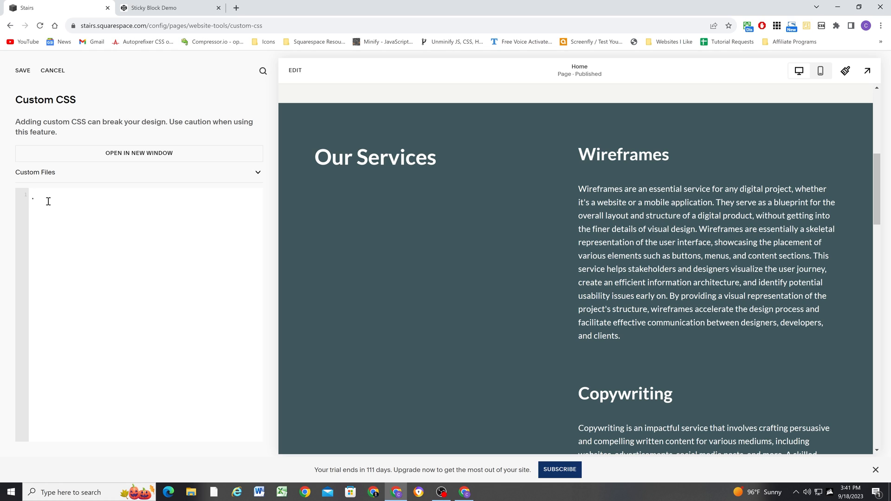
text(.fe-block-yui_3_17_2_1_1695068951356_6374)
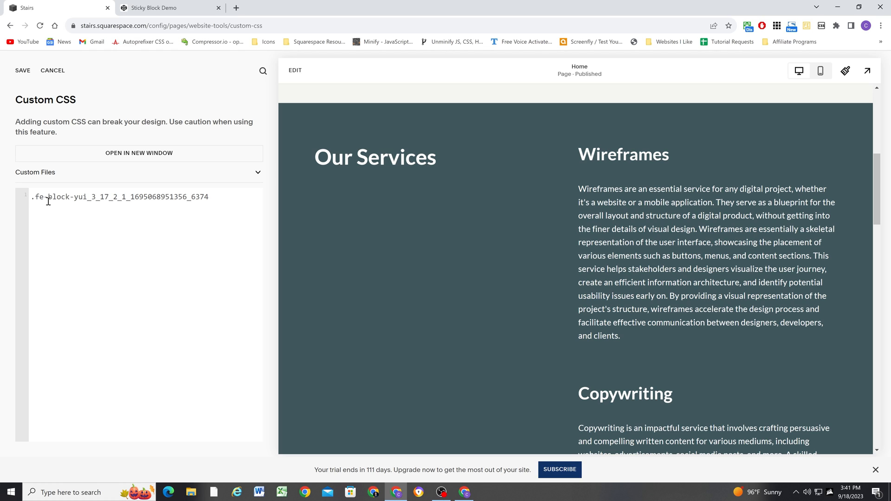
text({)
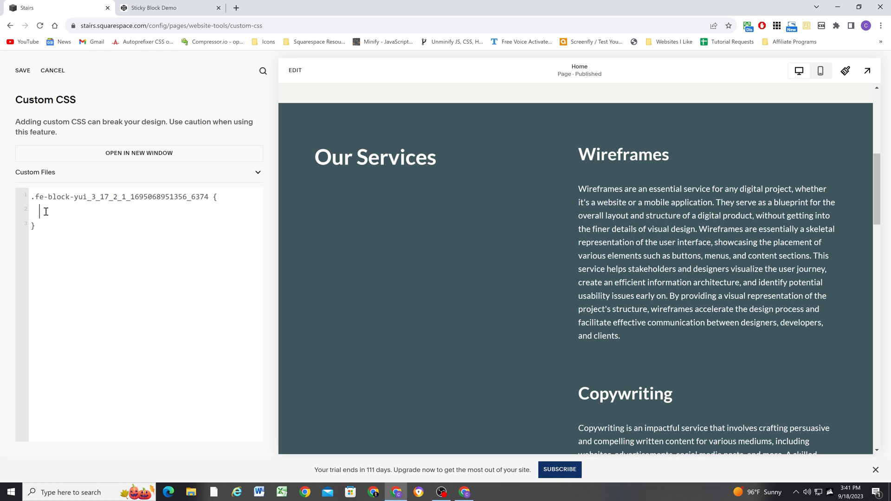
text(pd)
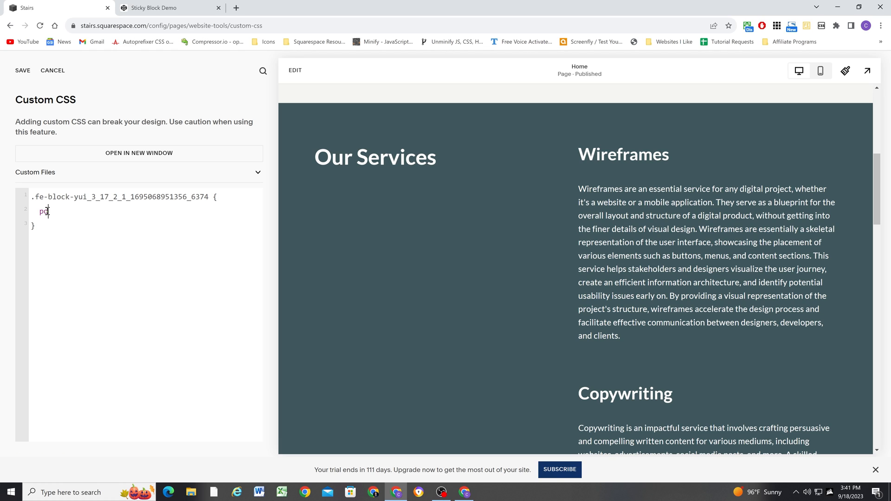
text(sition: stick)
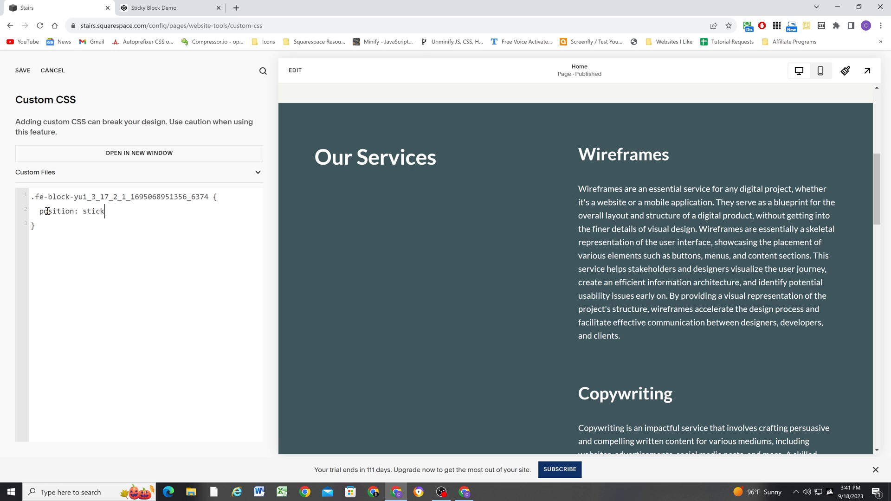
text(y;)
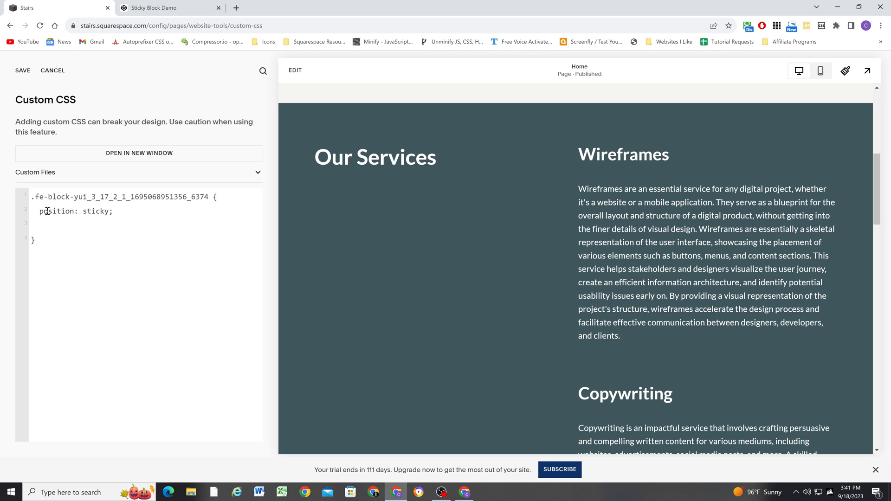
text(top: 0;)
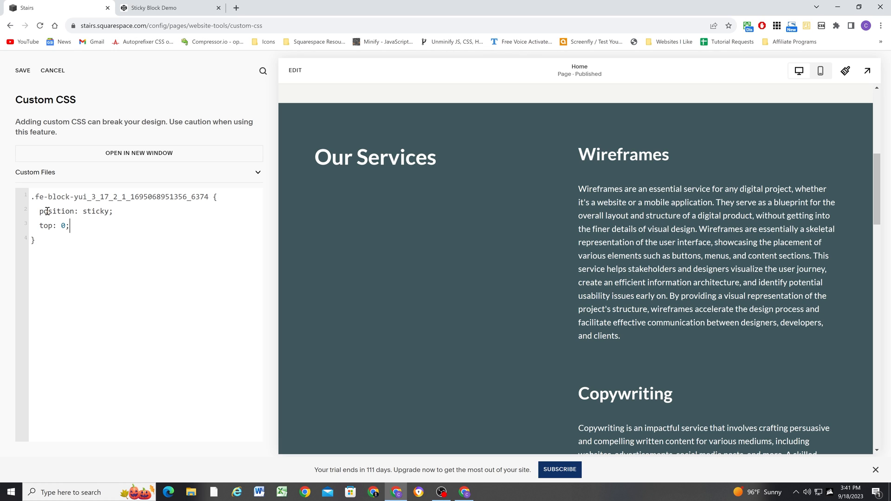
click(22, 70)
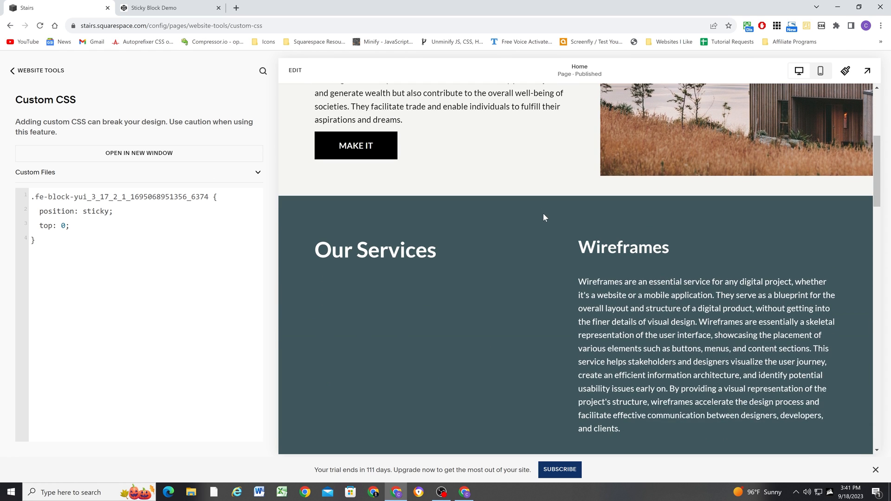
scroll(down, 3)
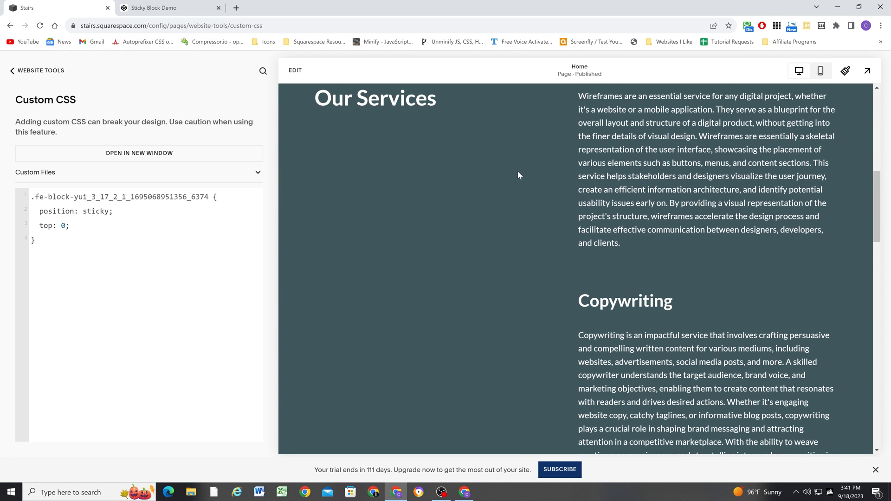
scroll(down, 3)
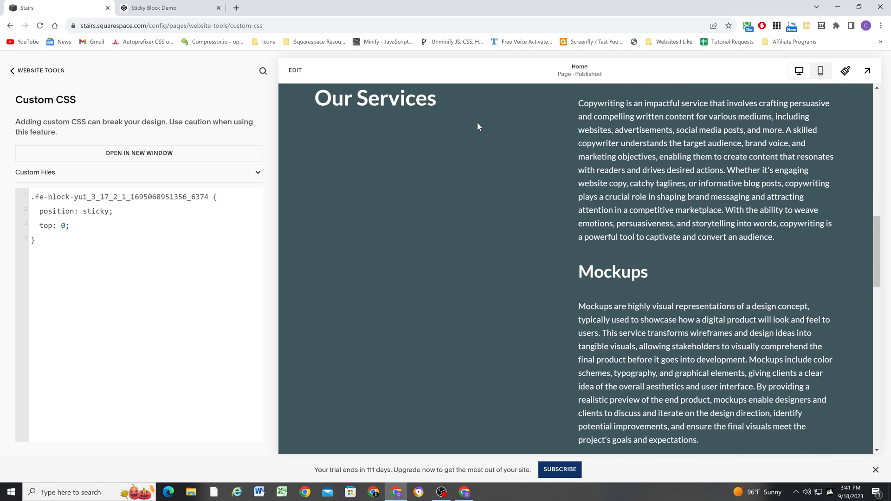
scroll(down, 3)
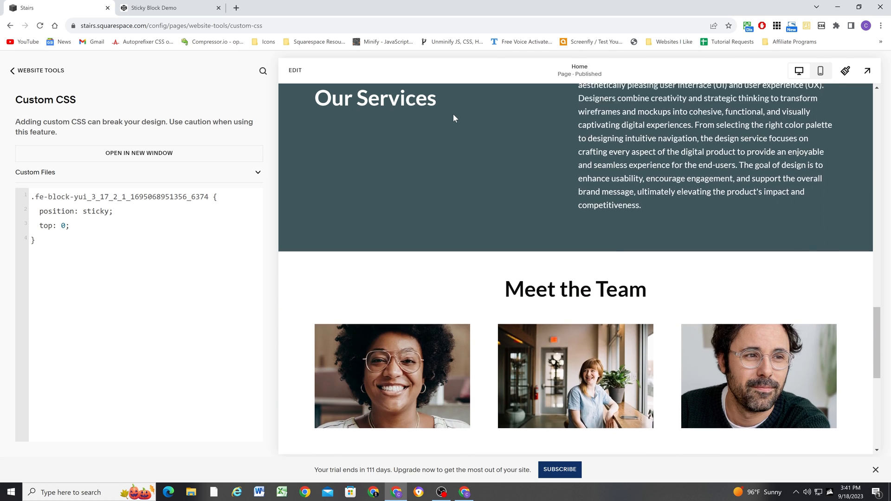
scroll(down, 3)
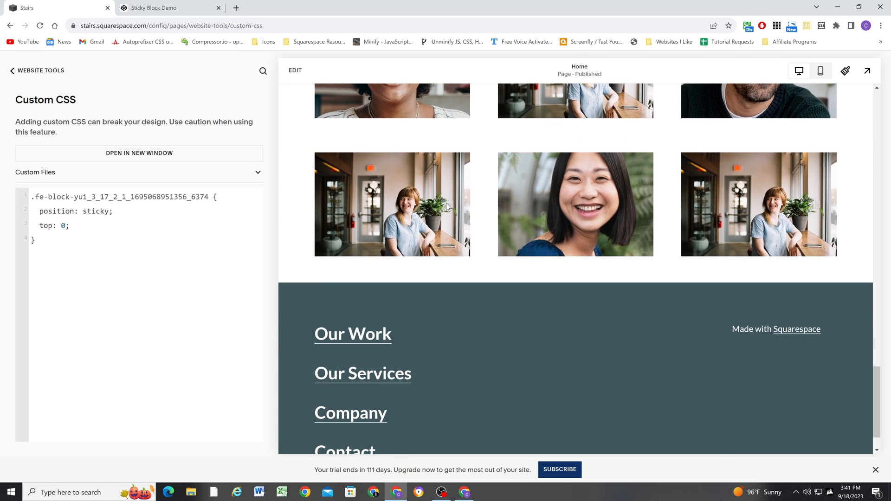
scroll(down, 3)
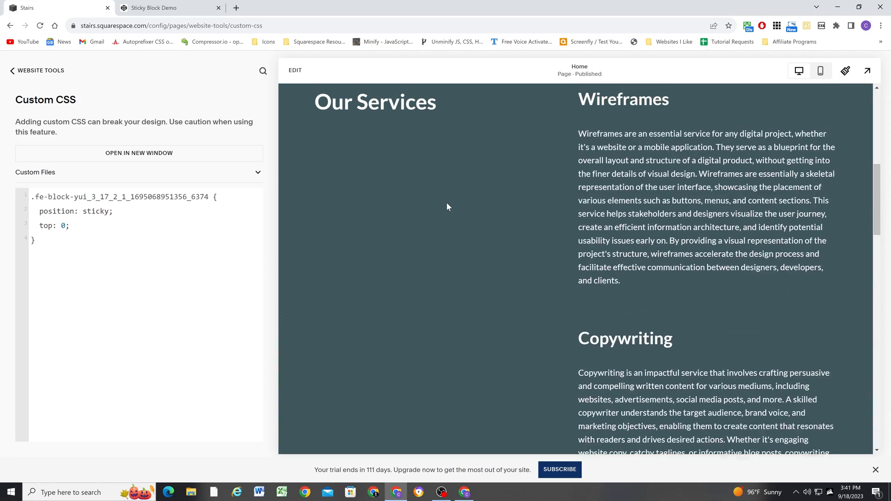
scroll(up, 3)
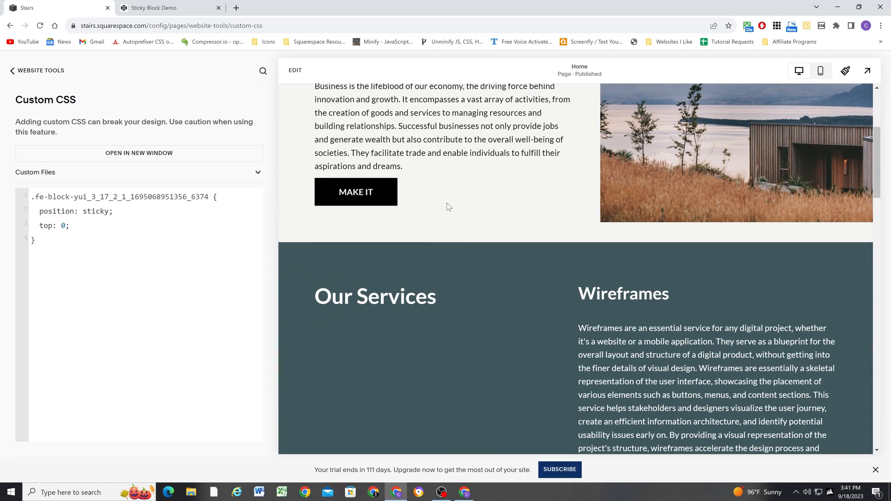
scroll(down, 3)
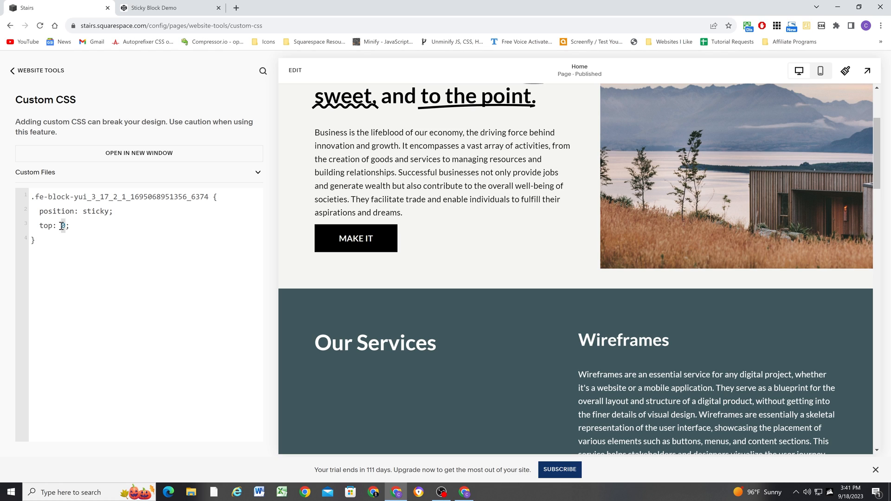
Step: Set the sticky heading's top offset to 100px, test by scrolling, and save the CSS
text(100px)
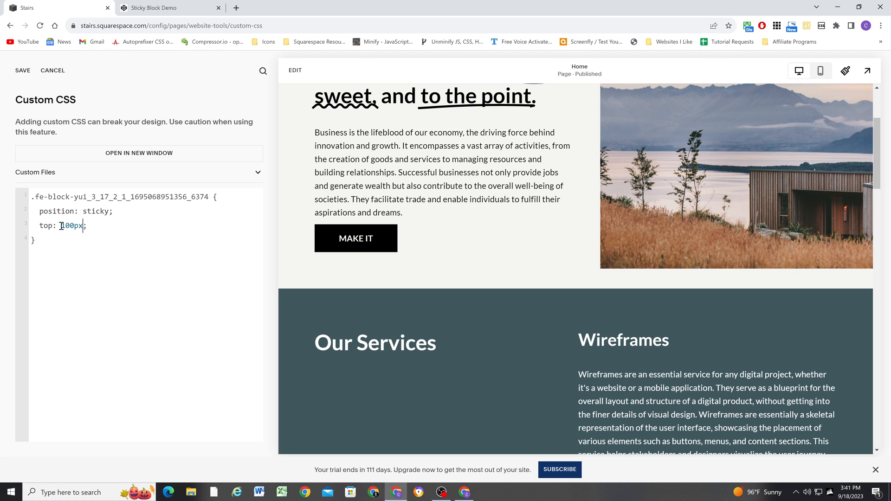
scroll(down, 3)
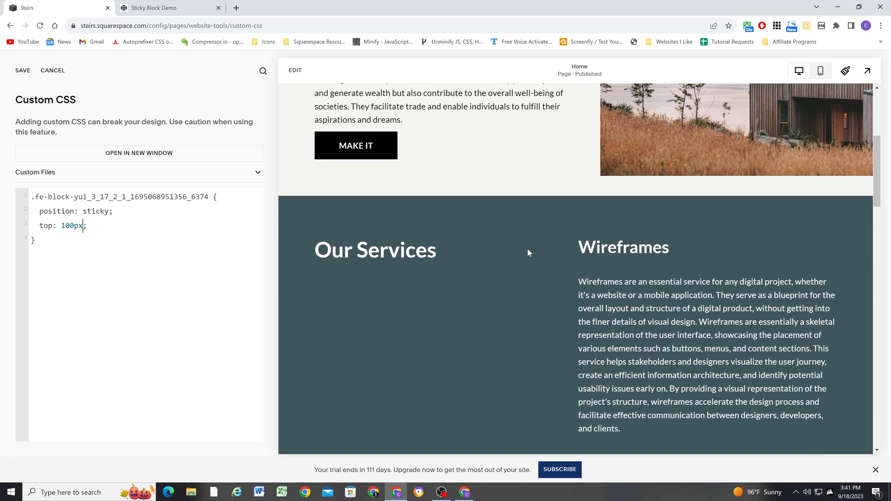
scroll(down, 3)
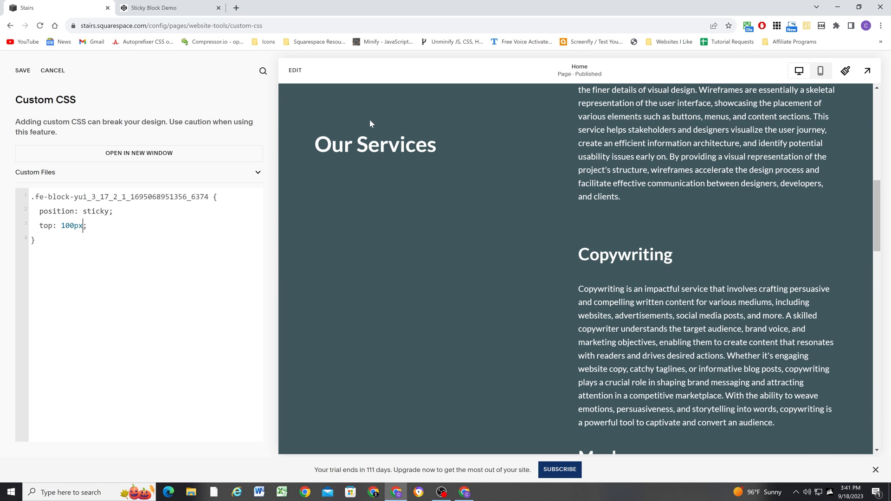
click(22, 70)
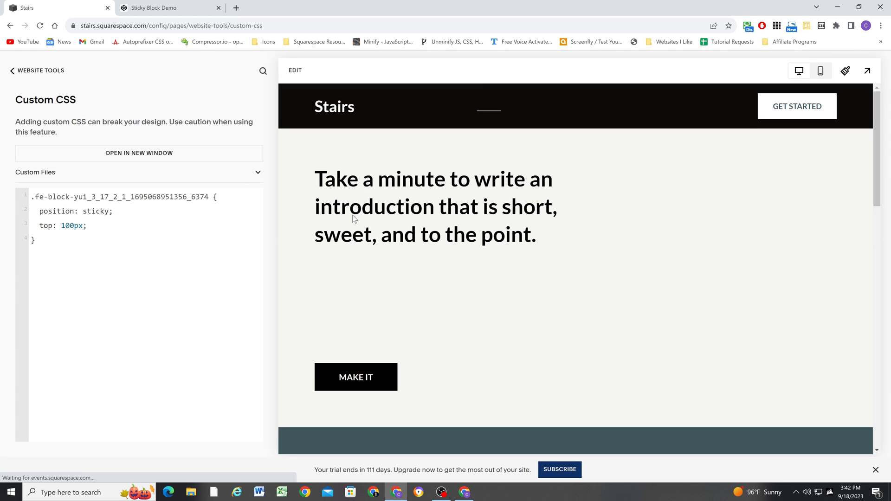
Step: Review the offset sticky heading by scrolling, then switch to the Sticky Block Demo pen
scroll(down, 3)
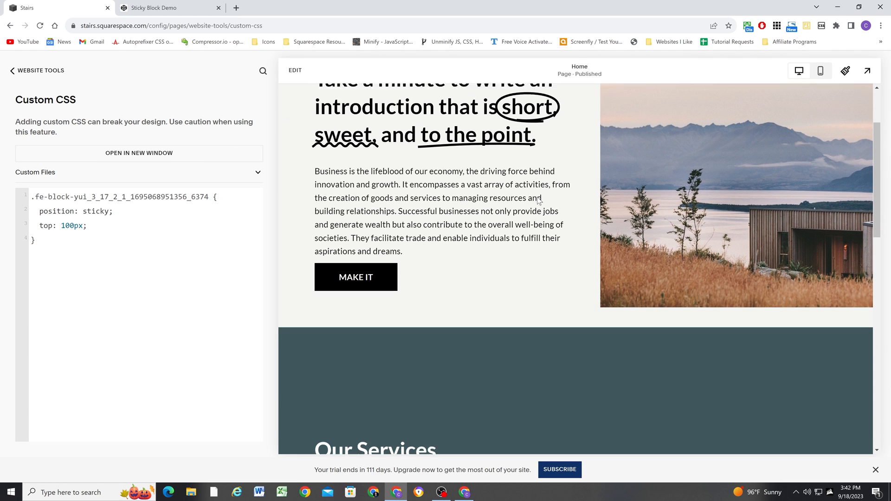
scroll(down, 3)
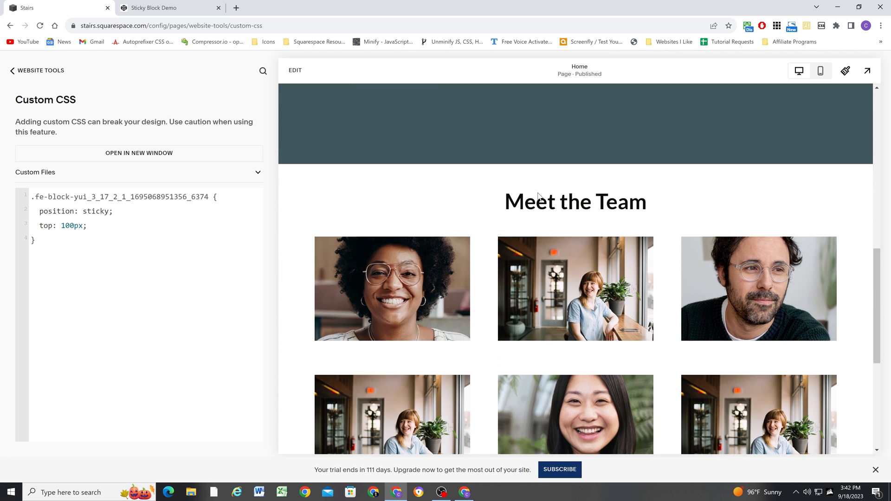
scroll(up, 3)
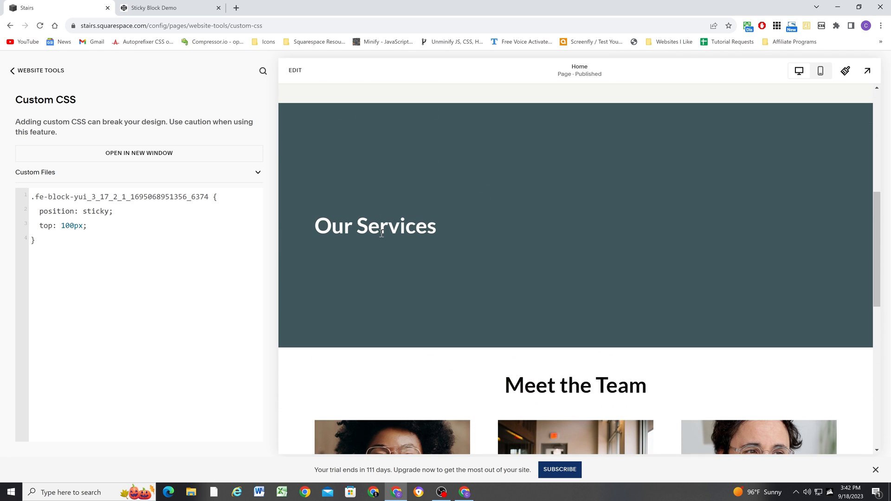
click(167, 7)
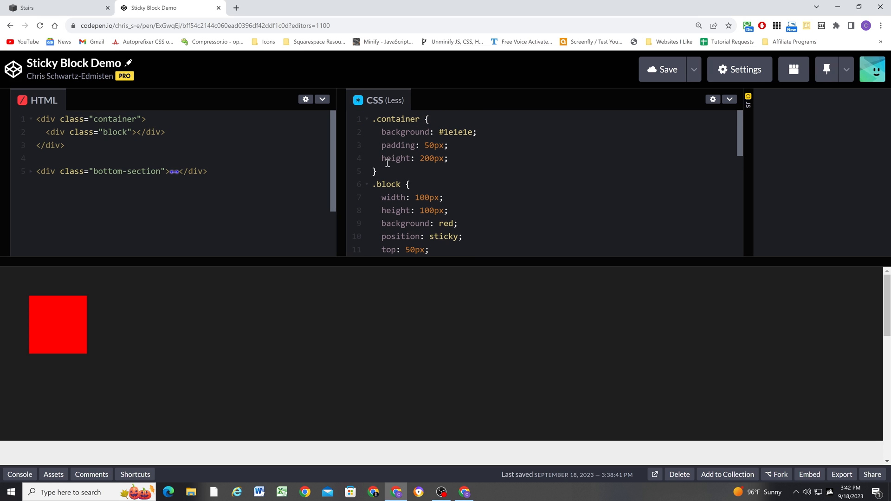
Step: Comment out height: 200px in .container with // so the container shrinks
text(//)
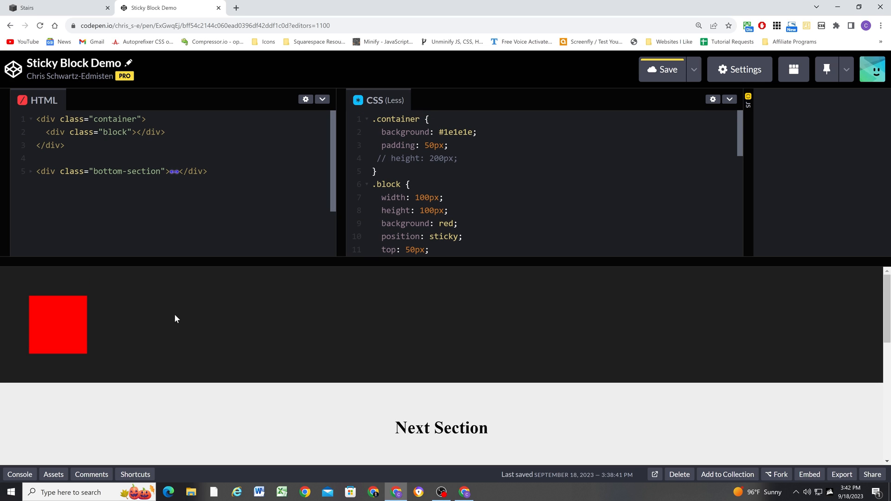
mouse_move(82, 337)
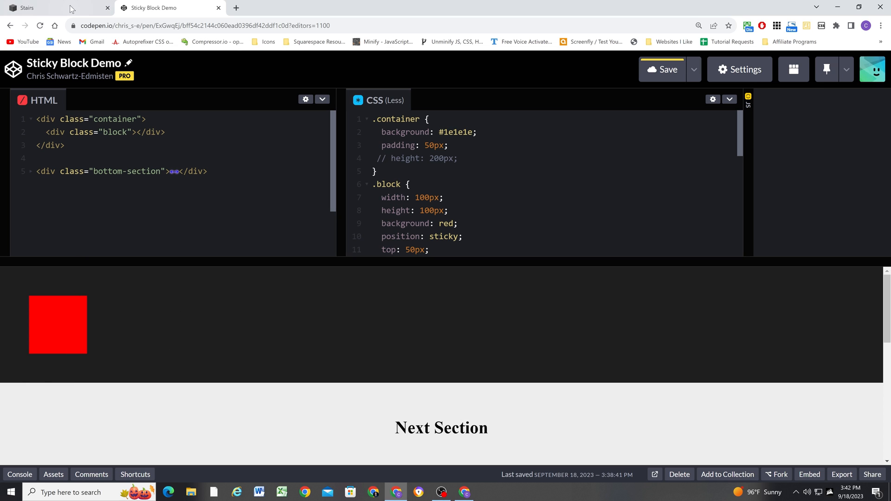
Step: Return to the Squarespace site and inspect the main #page element with DevTools (F12)
click(51, 7)
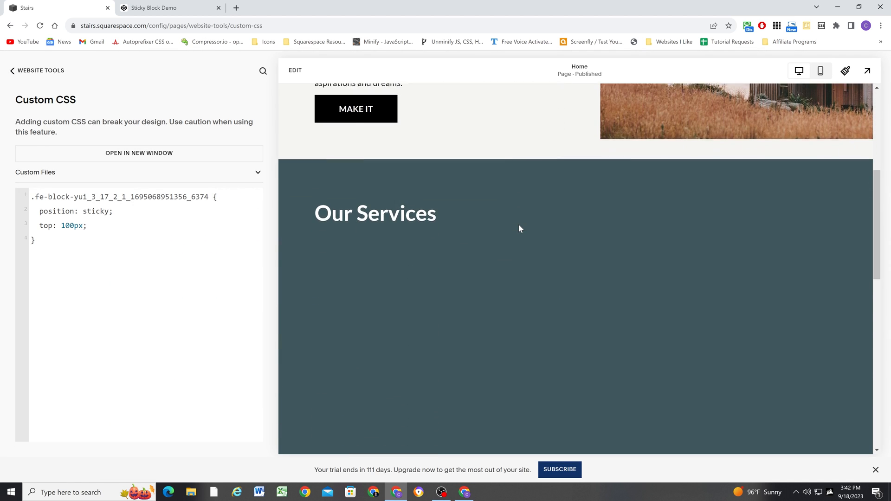
scroll(down, 3)
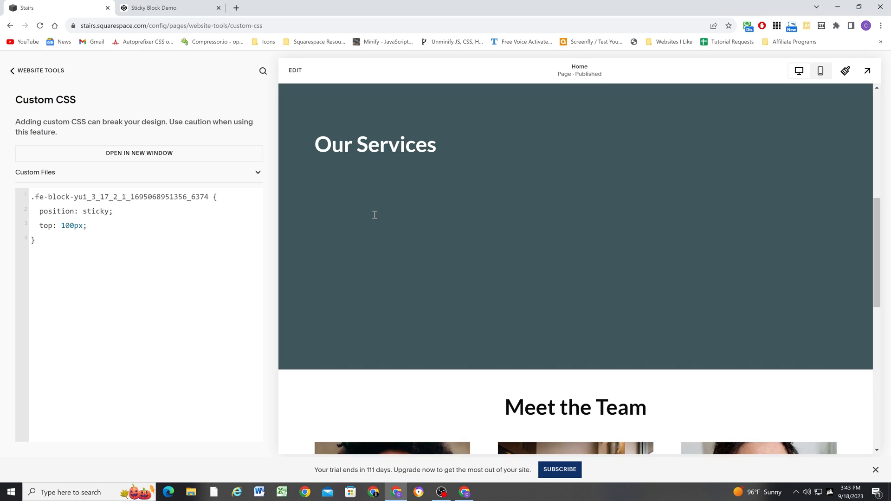
scroll(down, 3)
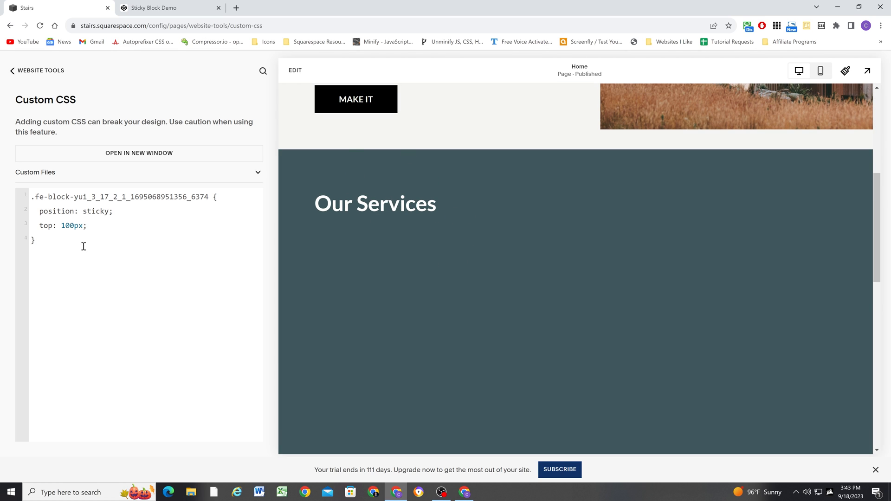
mouse_move(425, 233)
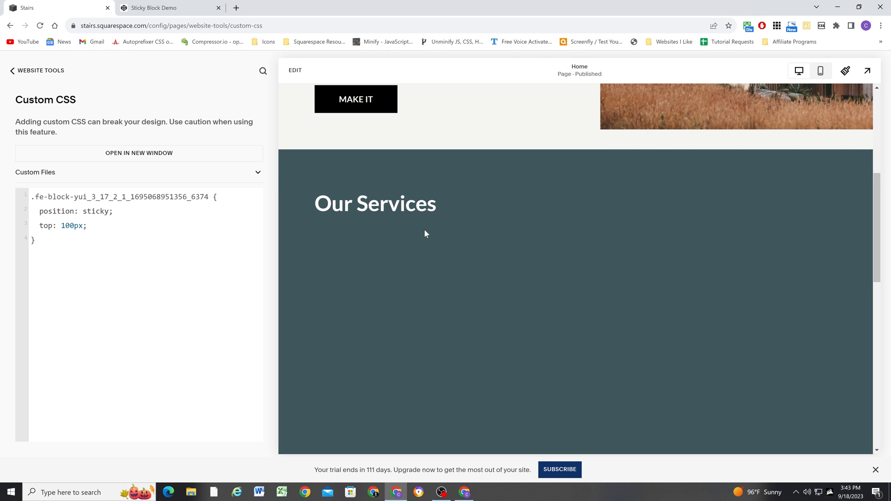
mouse_move(427, 181)
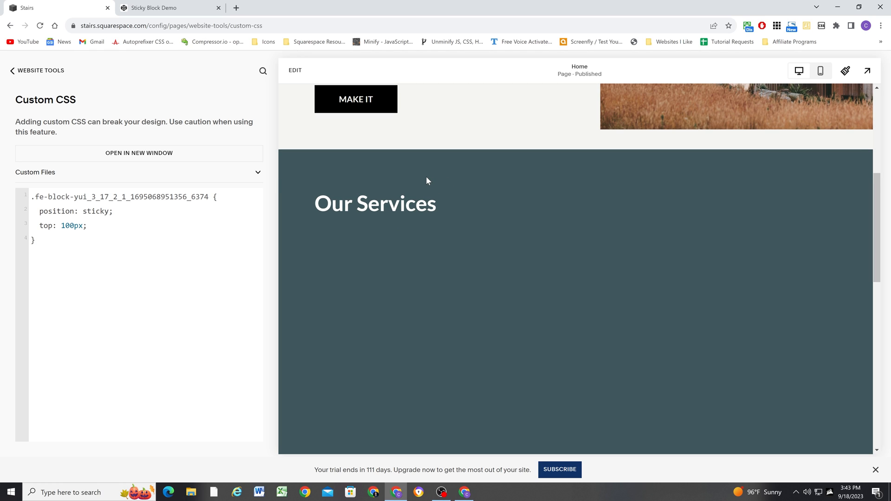
key(F12)
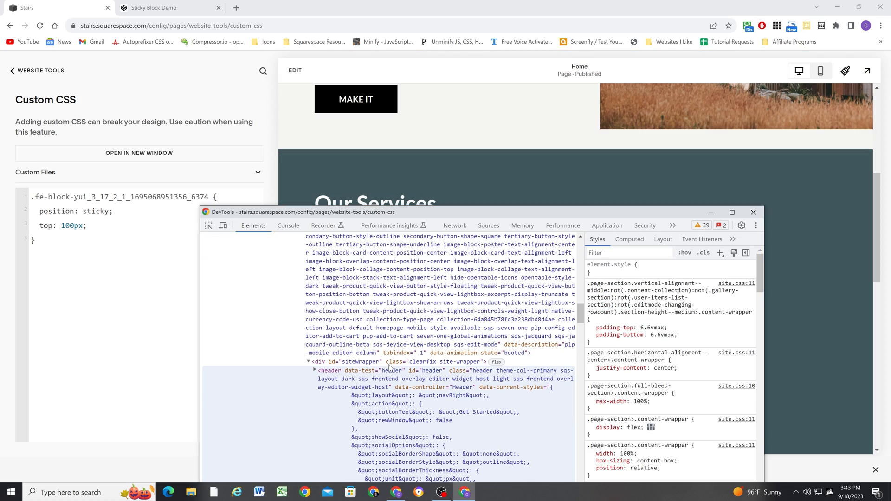
scroll(down, 3)
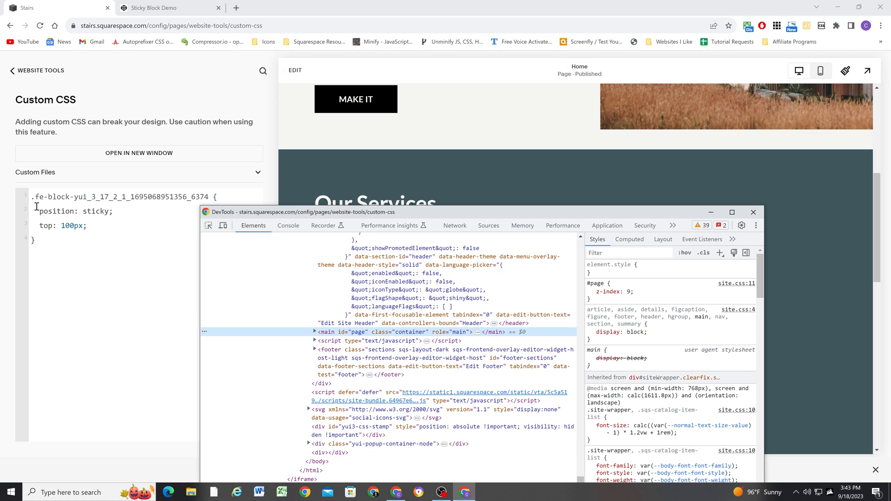
text(#page)
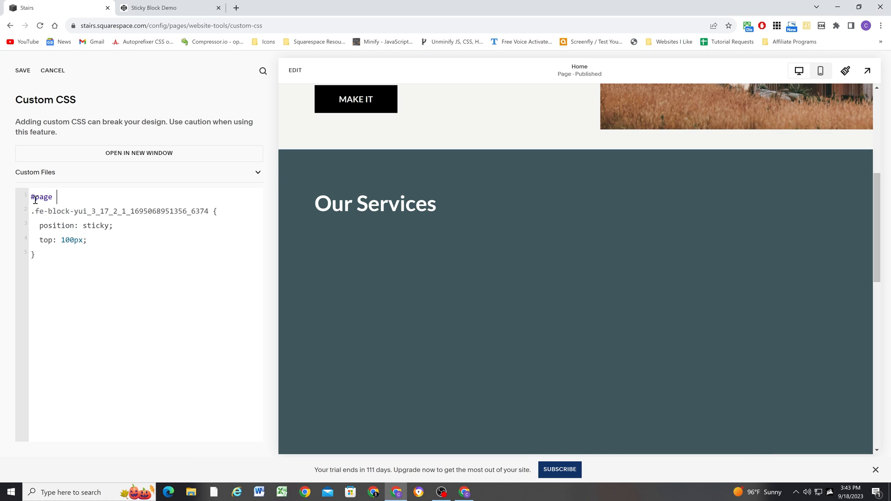
text({ overflow-x: hiiden)
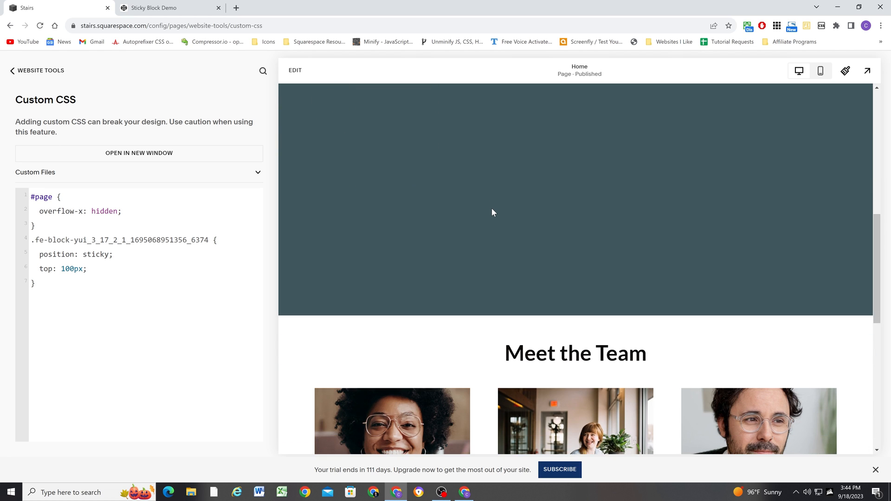
scroll(down, 3)
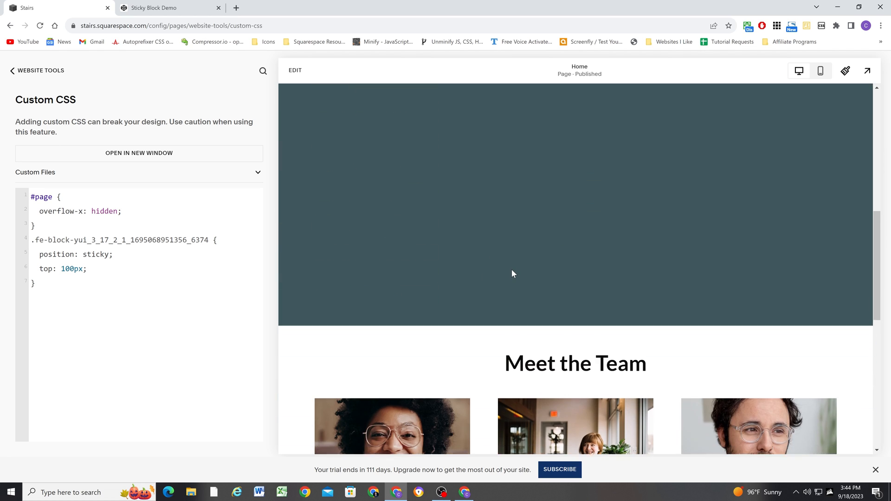
scroll(down, 3)
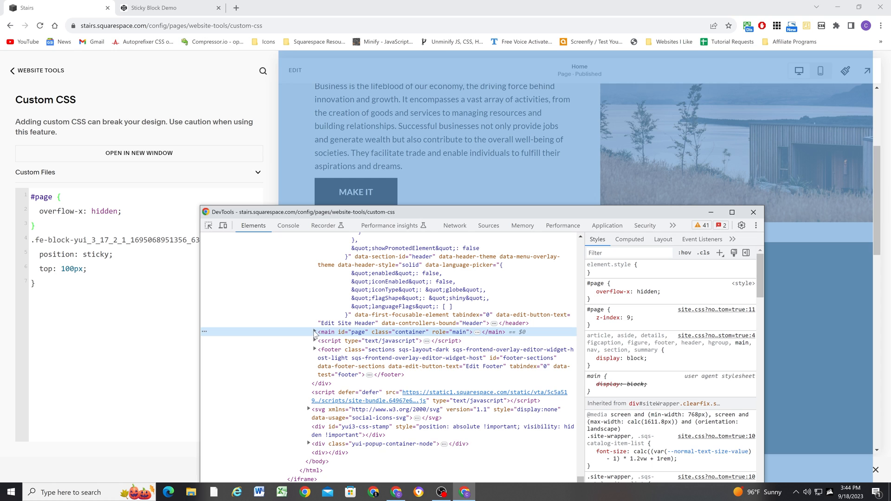
click(314, 333)
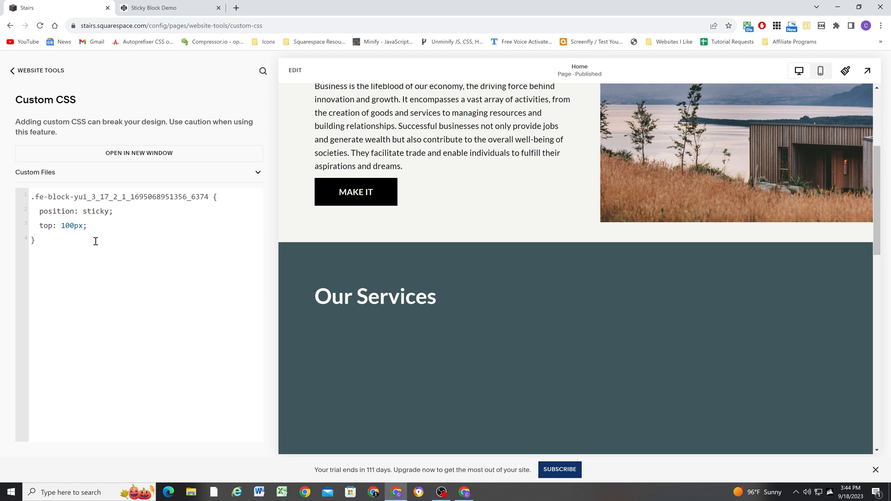
scroll(down, 3)
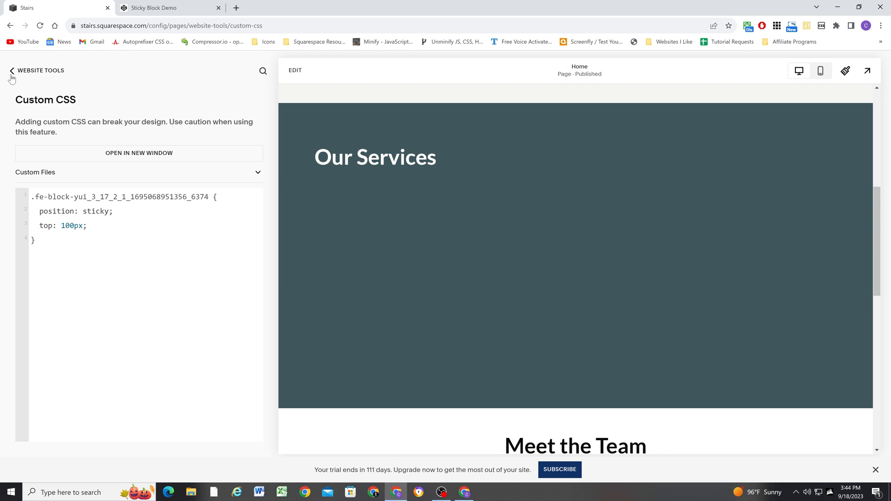
mouse_move(550, 273)
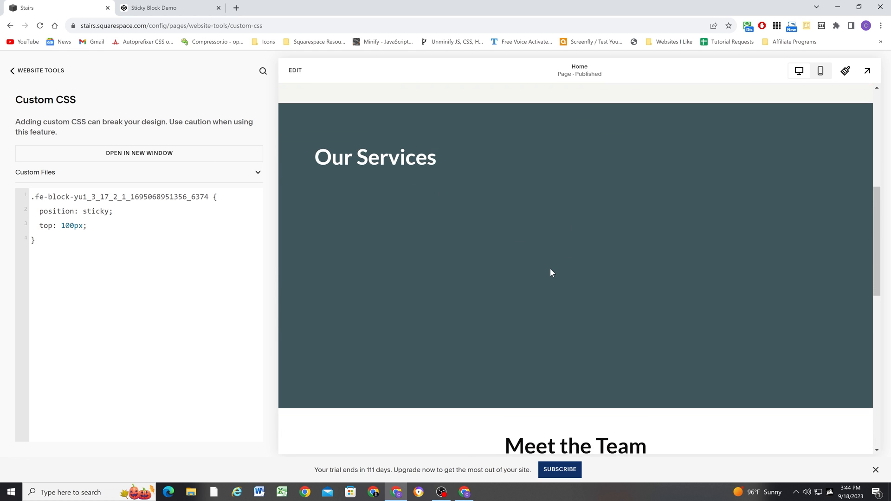
scroll(up, 3)
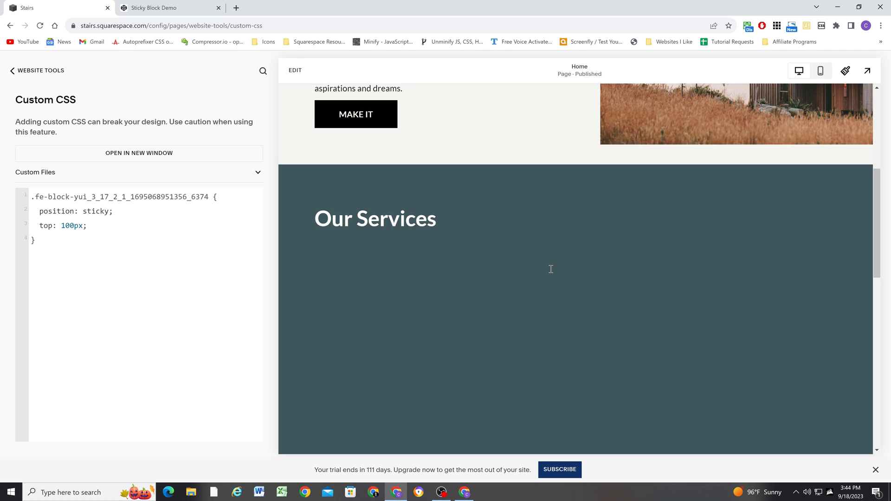
scroll(down, 3)
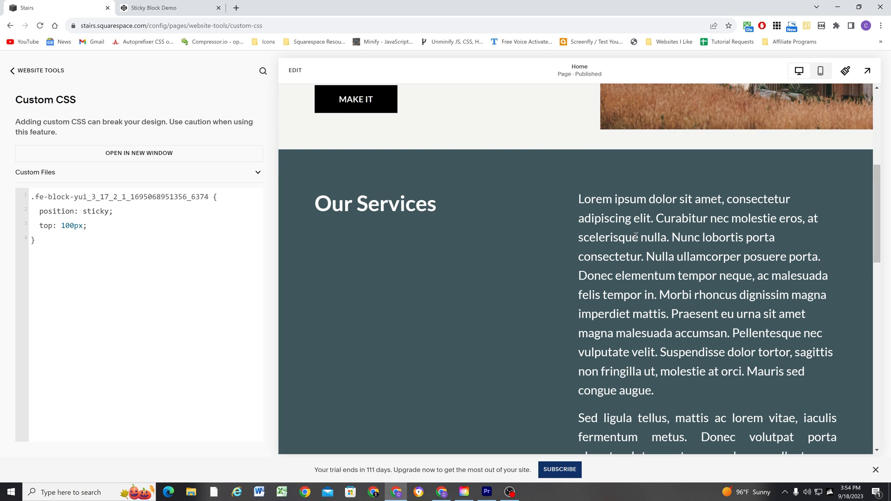
Step: Scroll the mobile-width preview to check how the sticky heading behaves
scroll(down, 3)
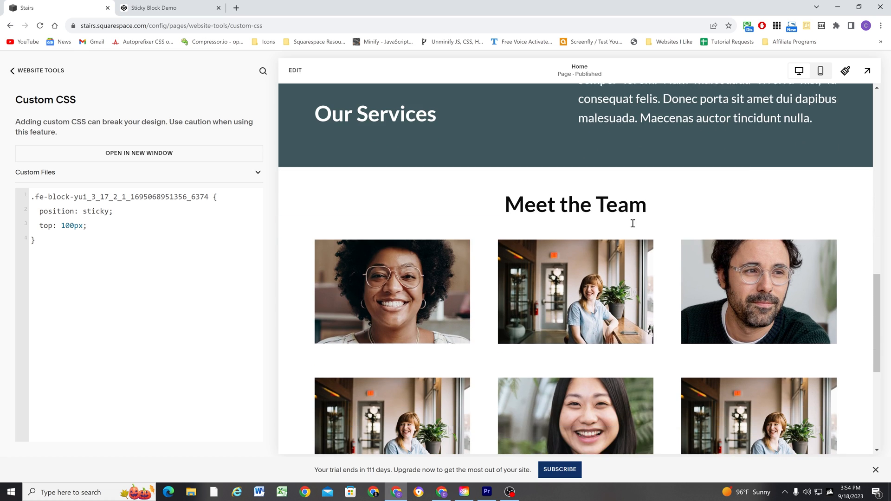
scroll(up, 3)
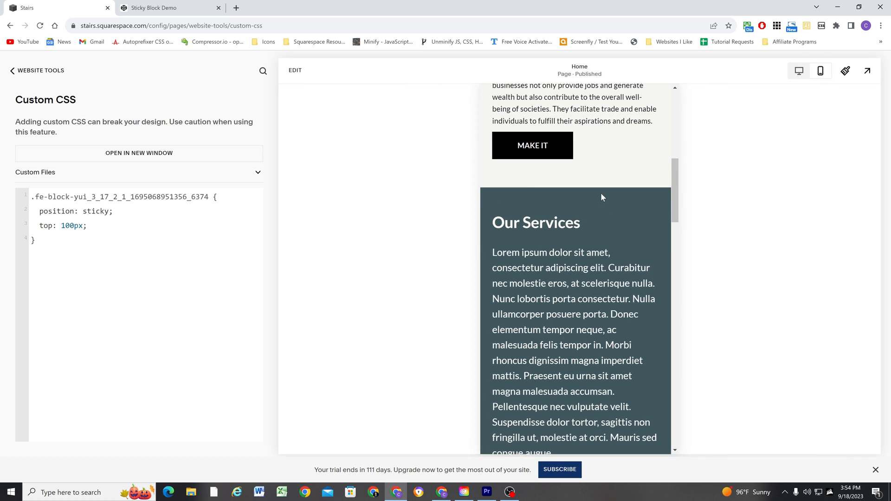
scroll(down, 3)
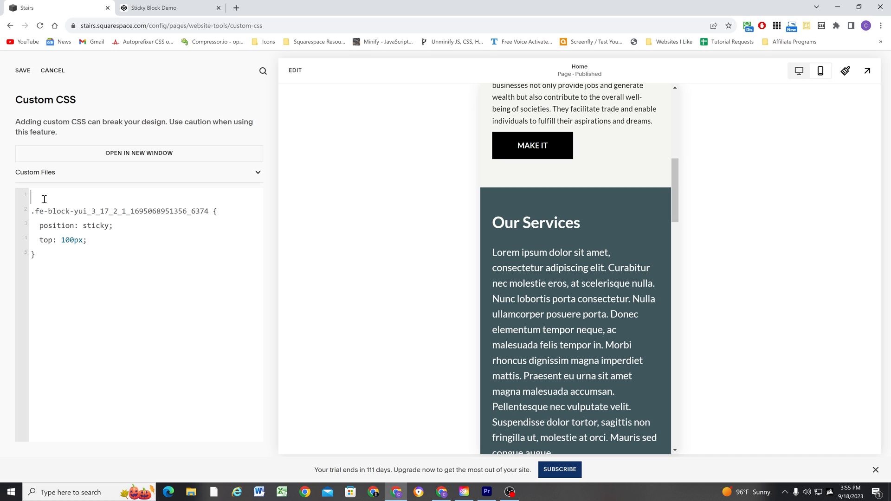
text(@media s)
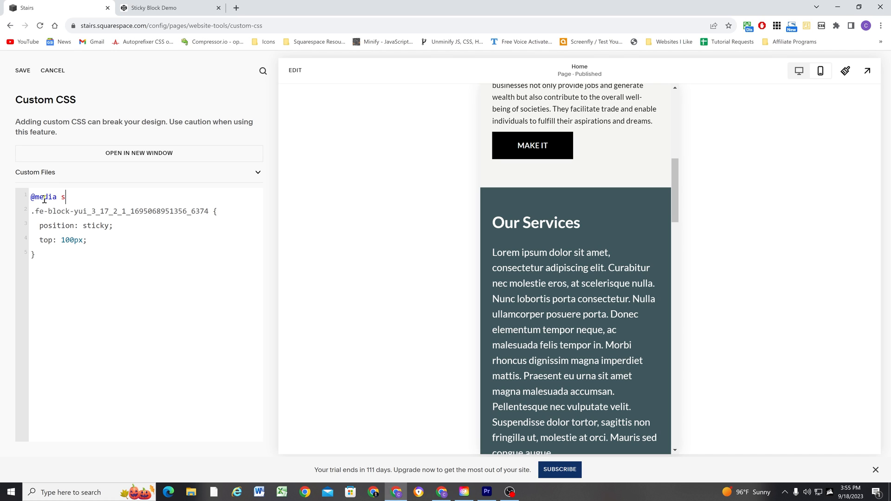
text(creen and ()
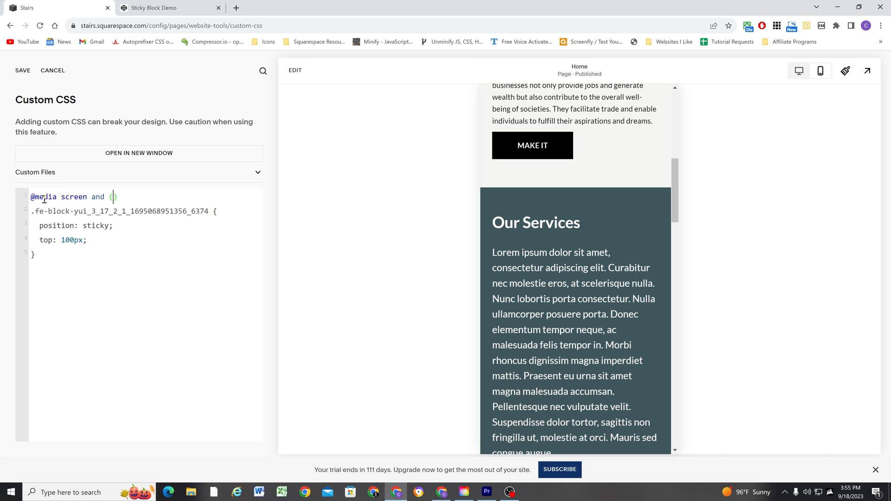
text(min-width:)
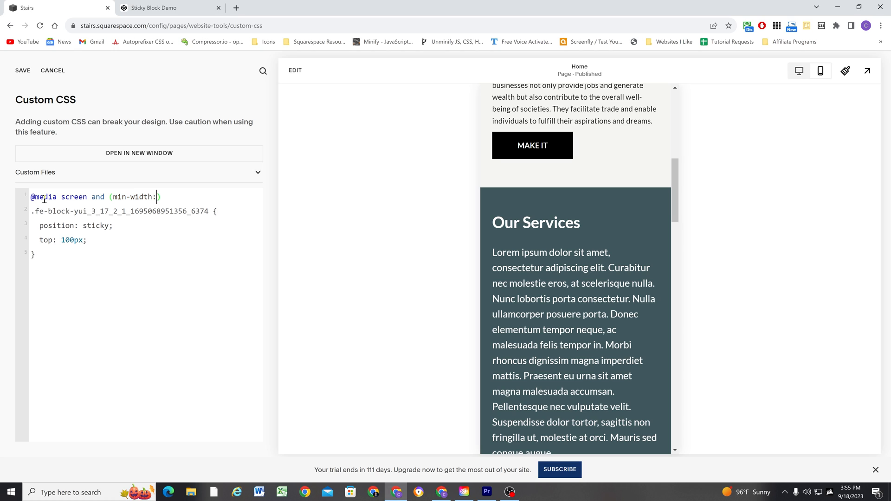
text(768)
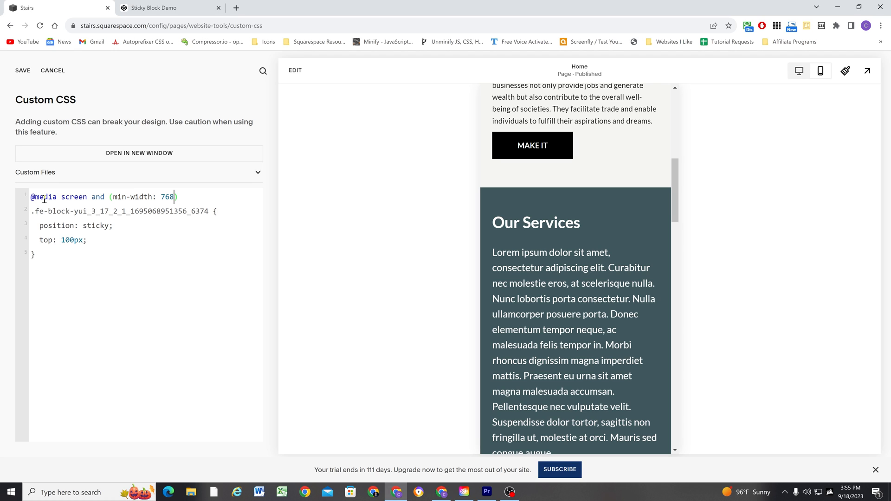
text(px))
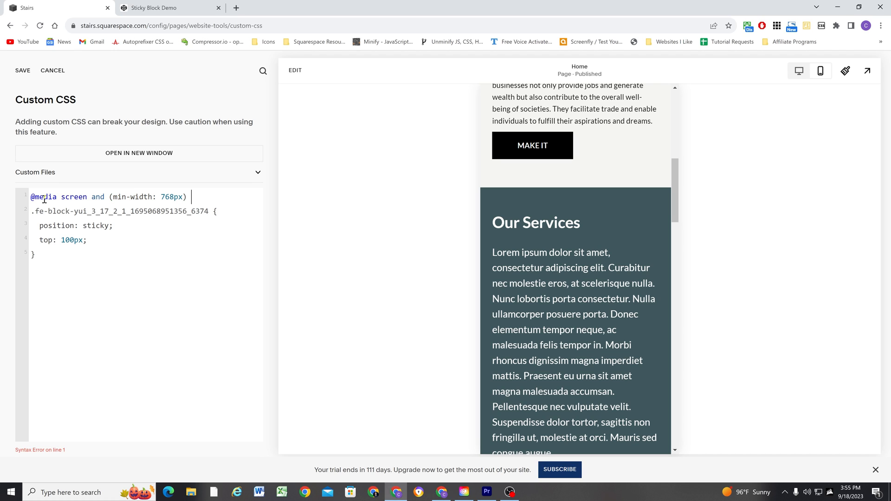
text({)
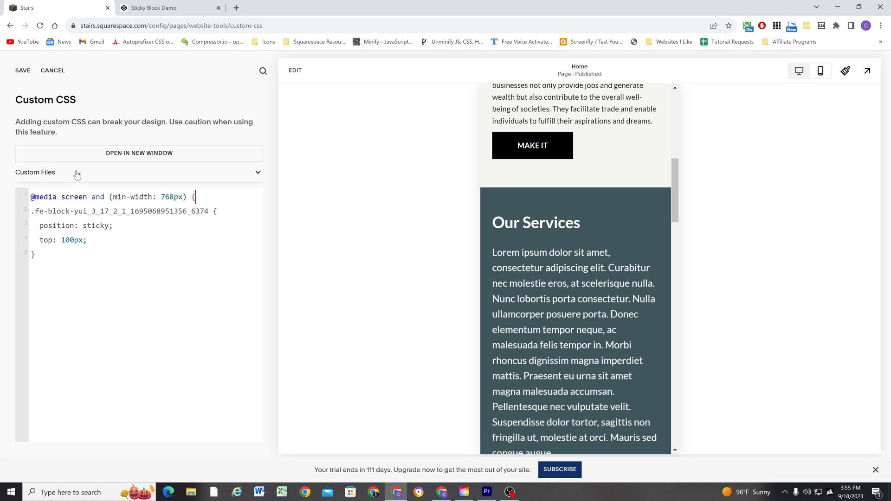
text(})
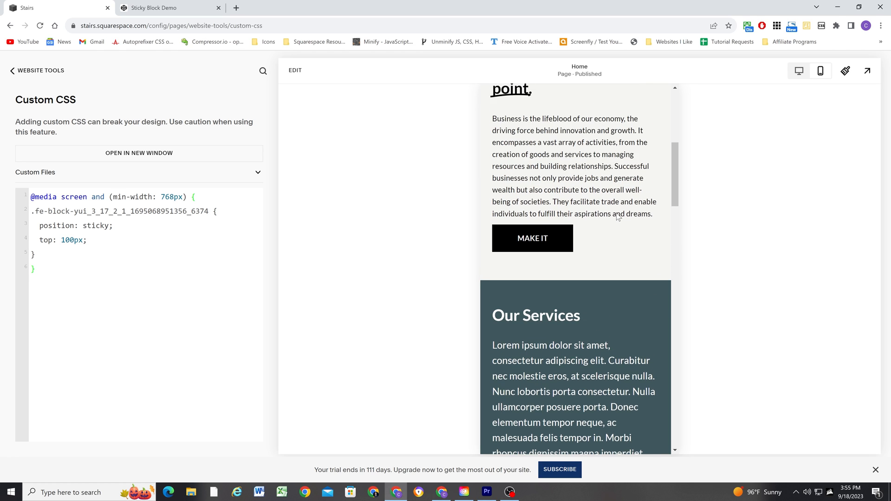
scroll(down, 3)
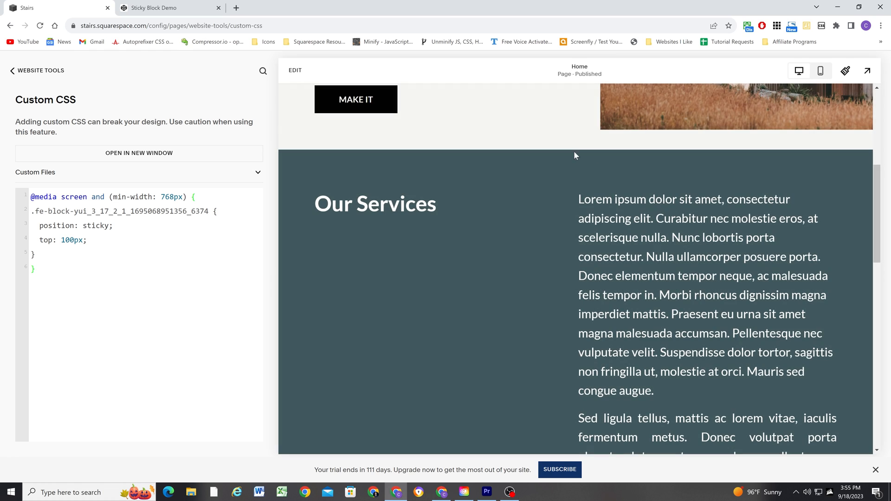
scroll(down, 3)
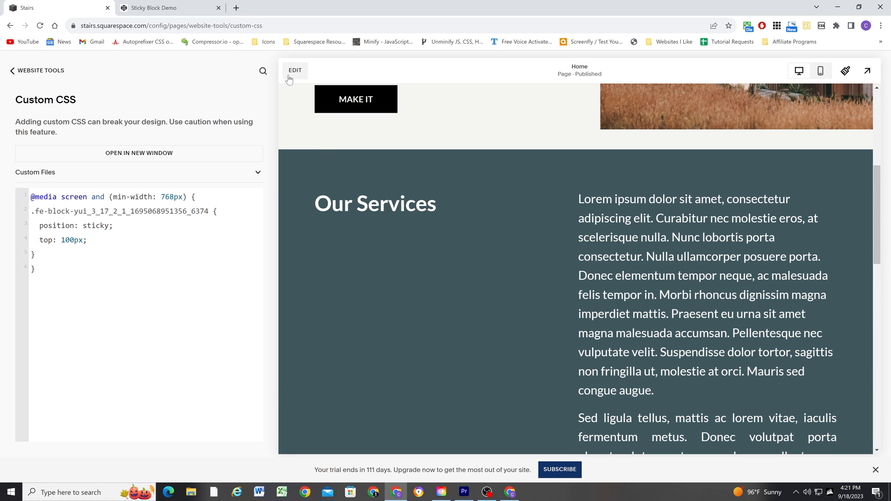
click(294, 70)
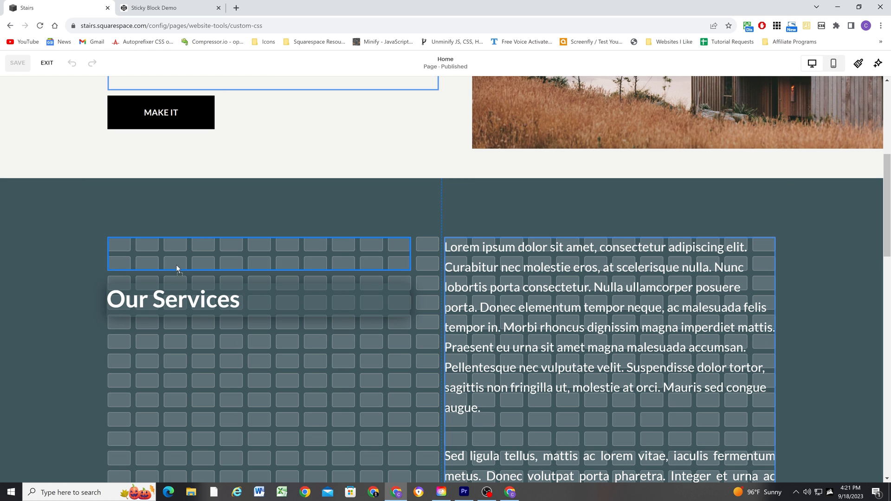
click(173, 300)
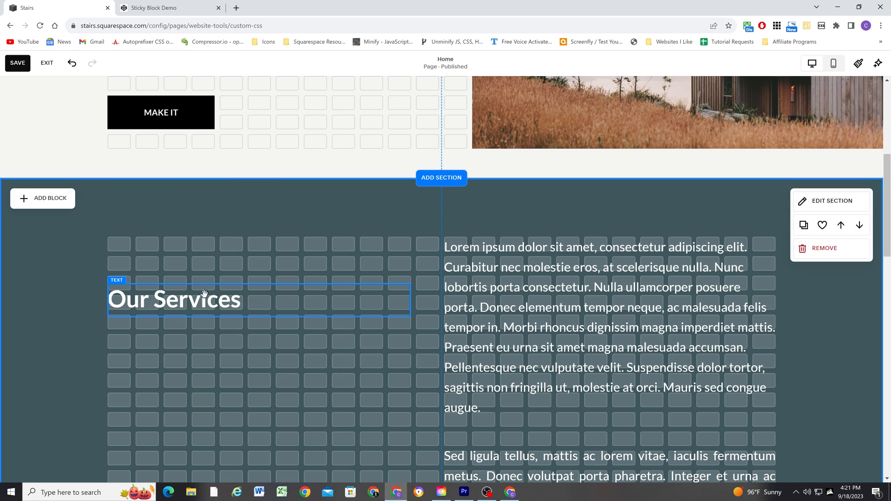
click(174, 300)
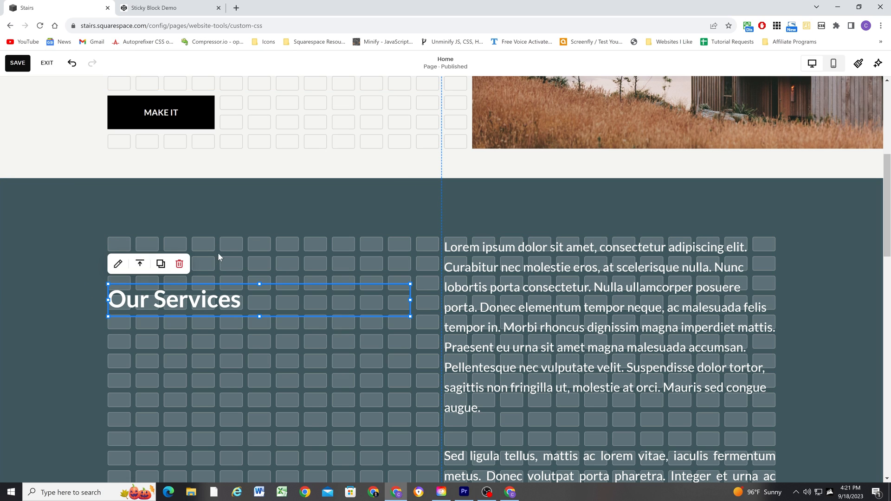
mouse_move(176, 214)
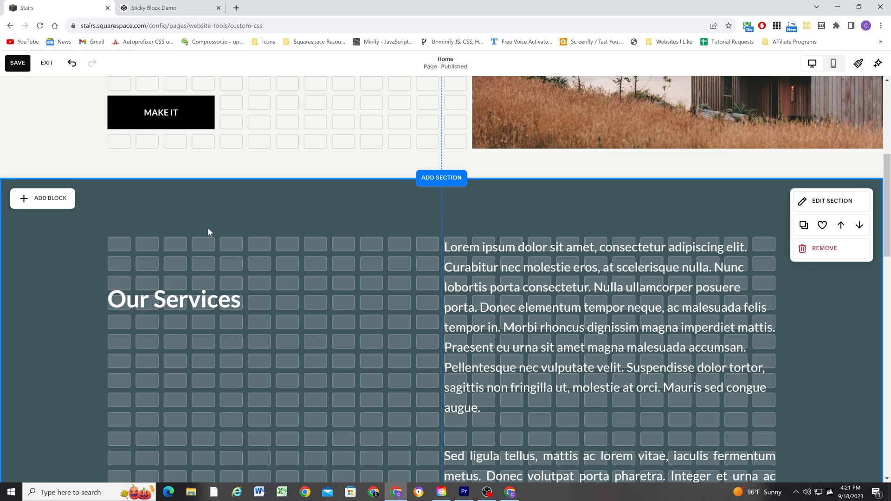
right_click(208, 232)
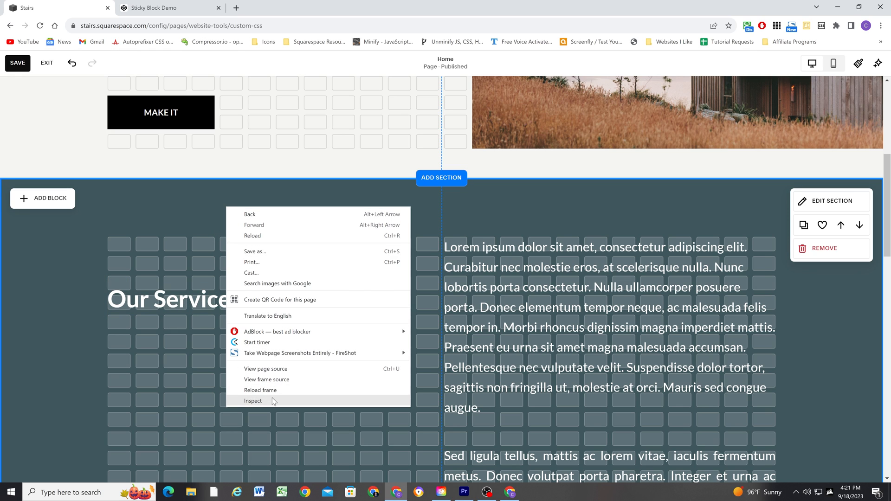
click(253, 401)
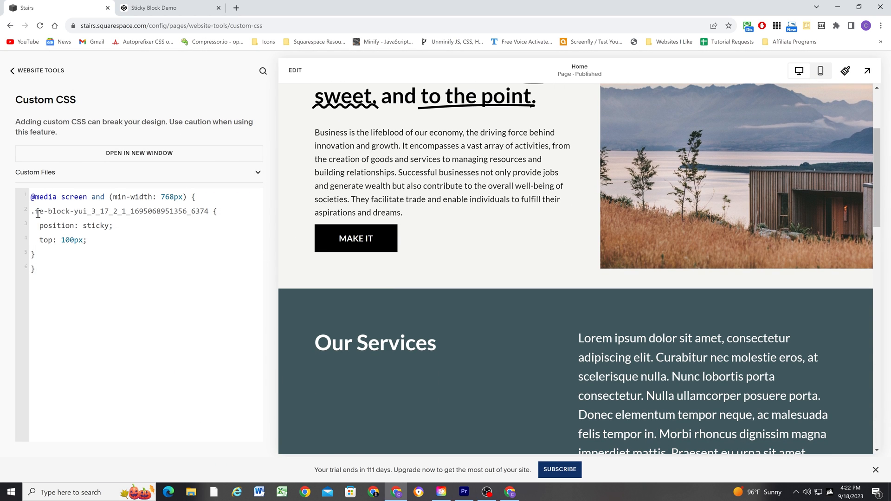
Step: Prefix the sticky rule's .fe-block selector with body:not(.sqs-edit-mode-active) and save the Custom CSS
text(body)
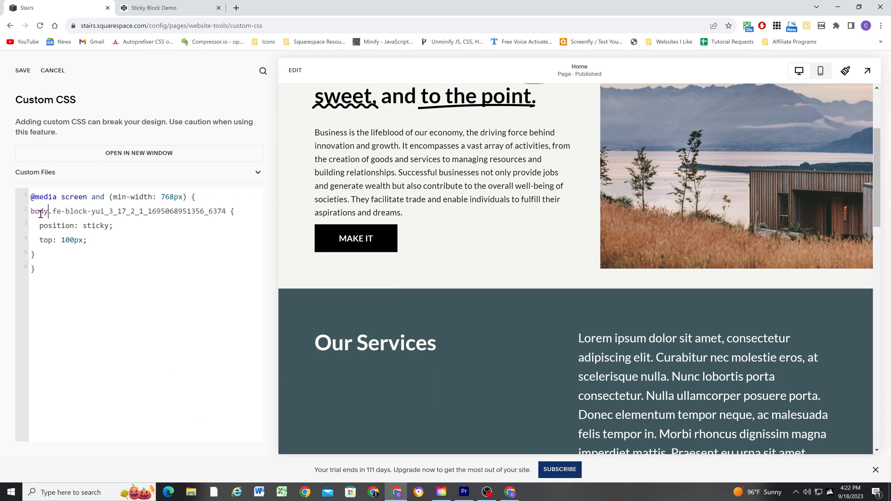
text(:not()
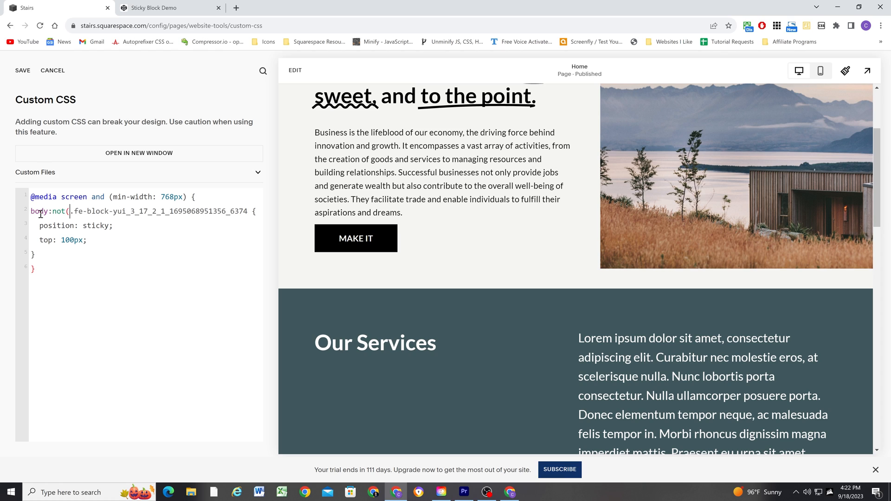
text(.sqs-edit)
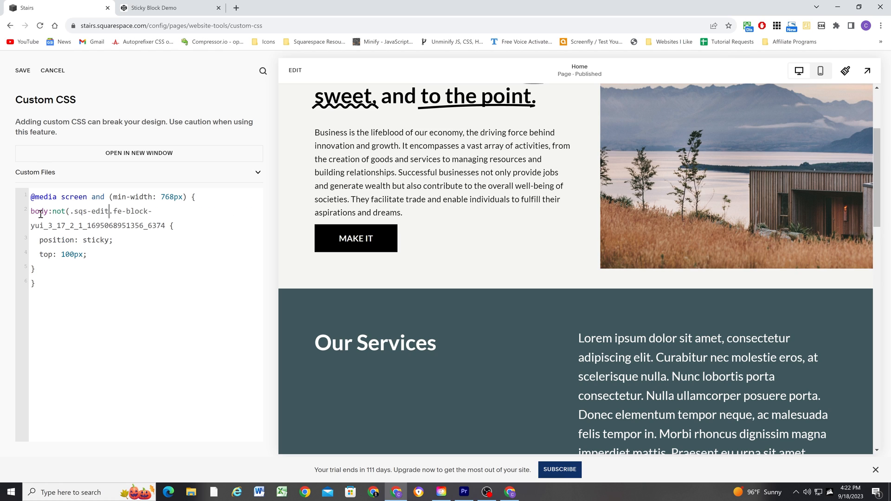
text(-mode-active)
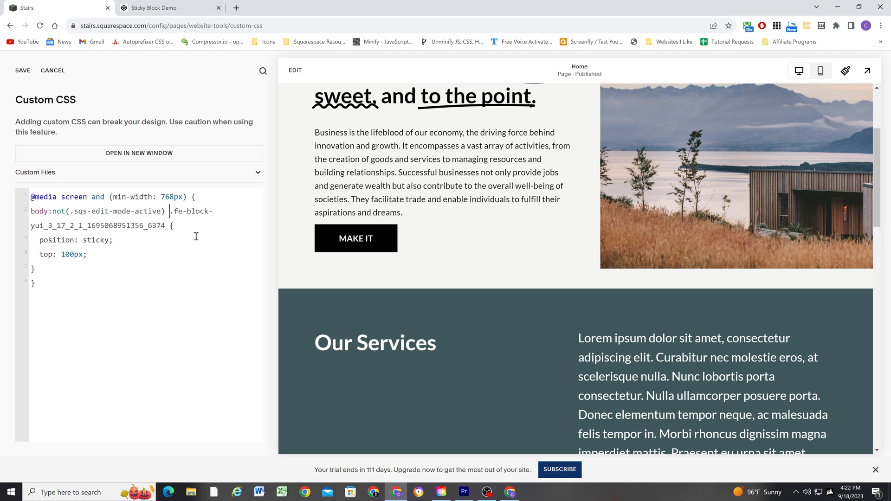
drag(168, 210, 165, 225)
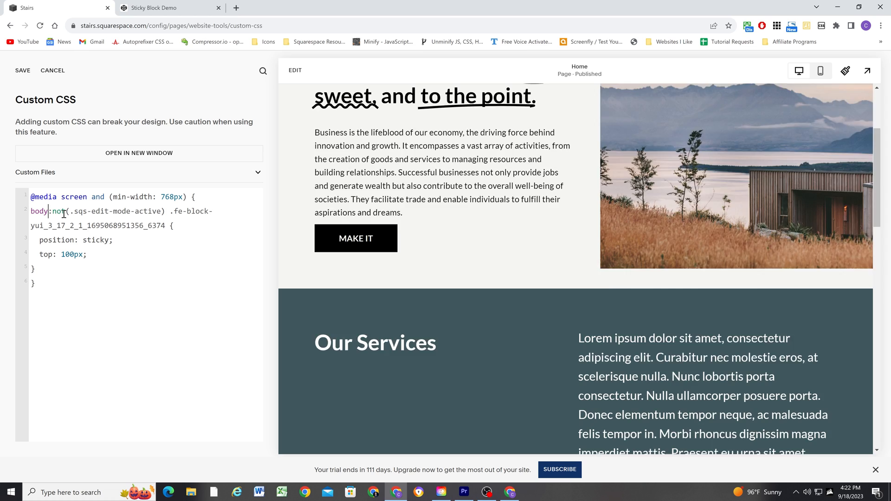
scroll(down, 3)
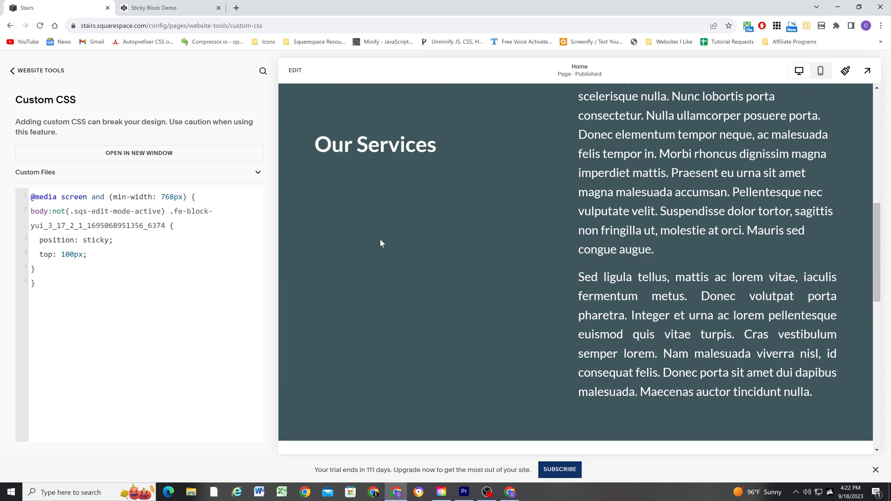
Step: Check the heading in the page editor, then exit and save the Home page
click(295, 69)
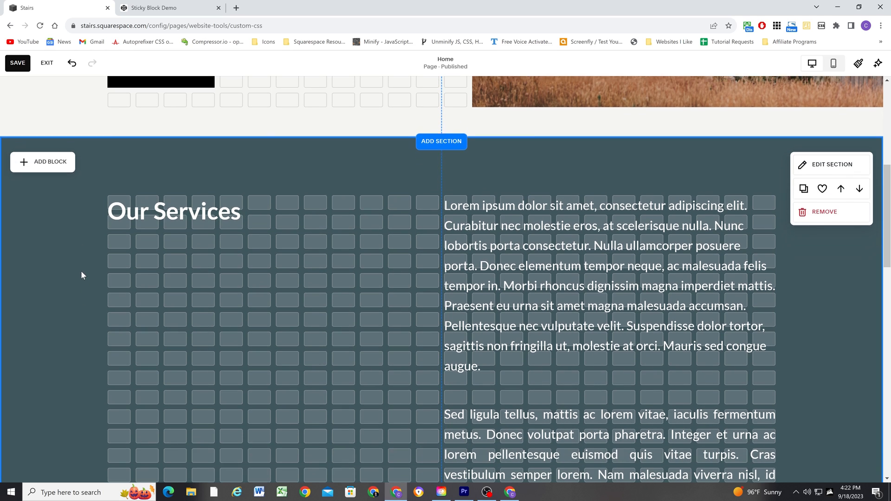
click(17, 62)
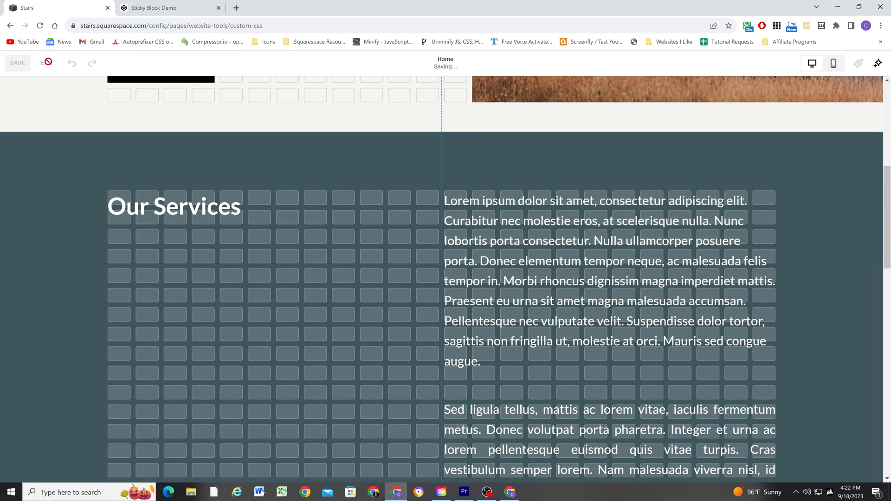